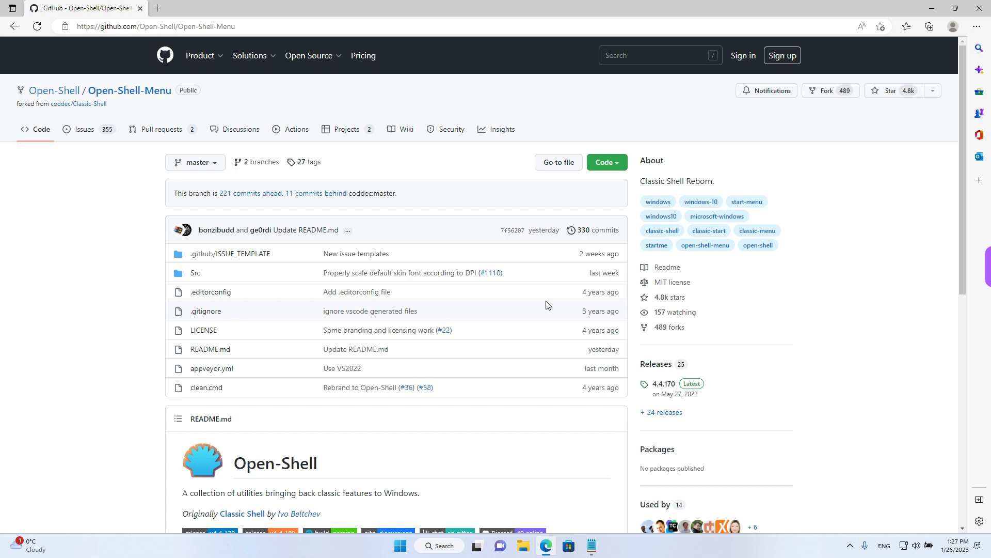
mouse_move(548, 304)
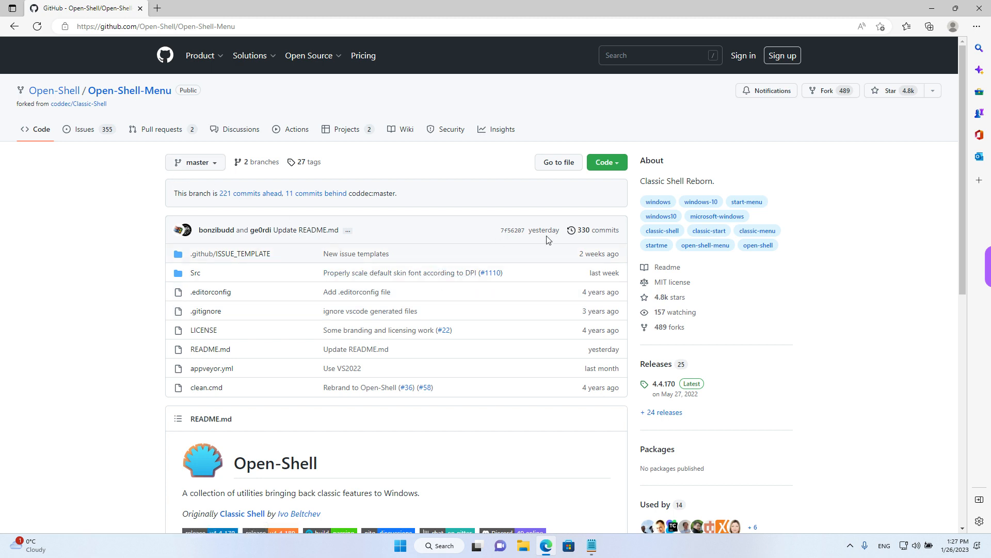
mouse_move(522, 216)
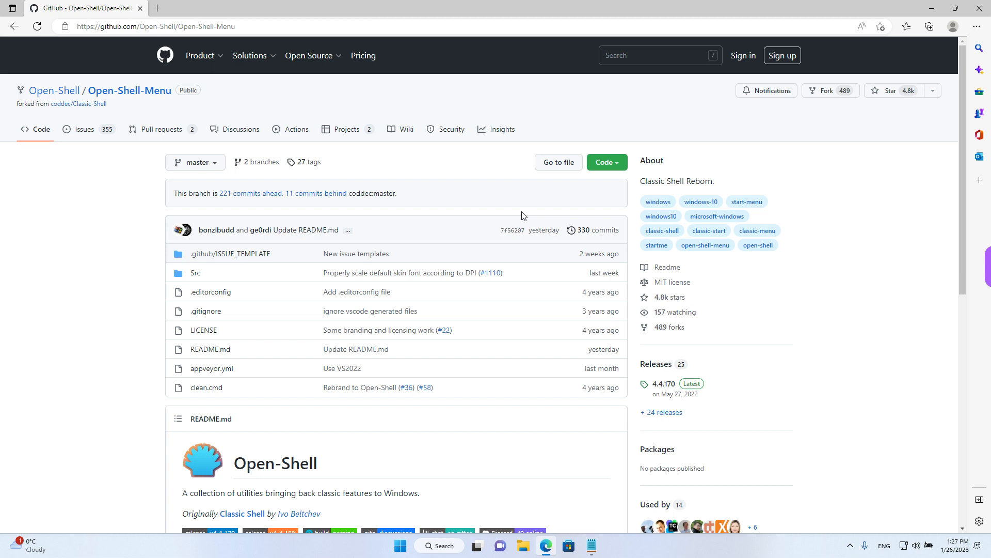
mouse_move(289, 129)
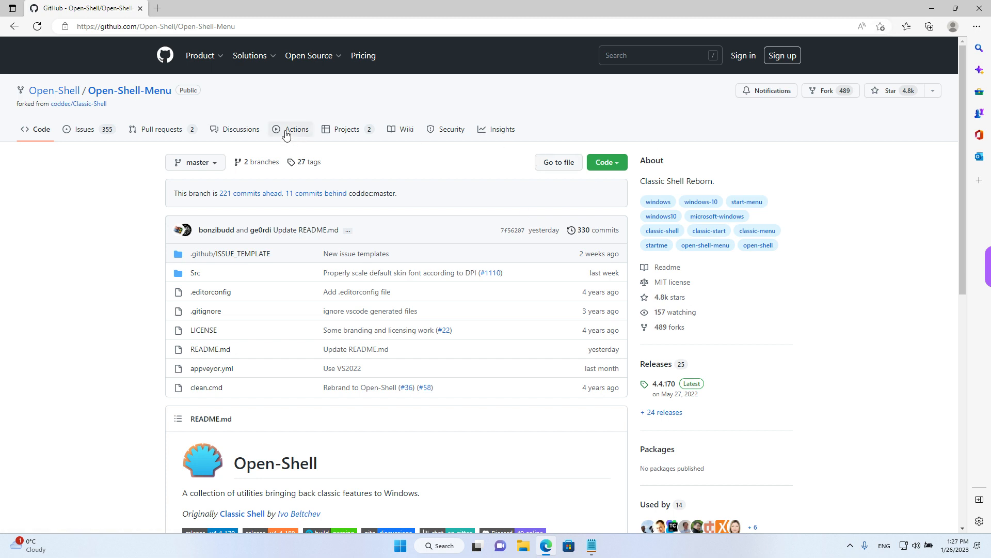
mouse_move(930, 46)
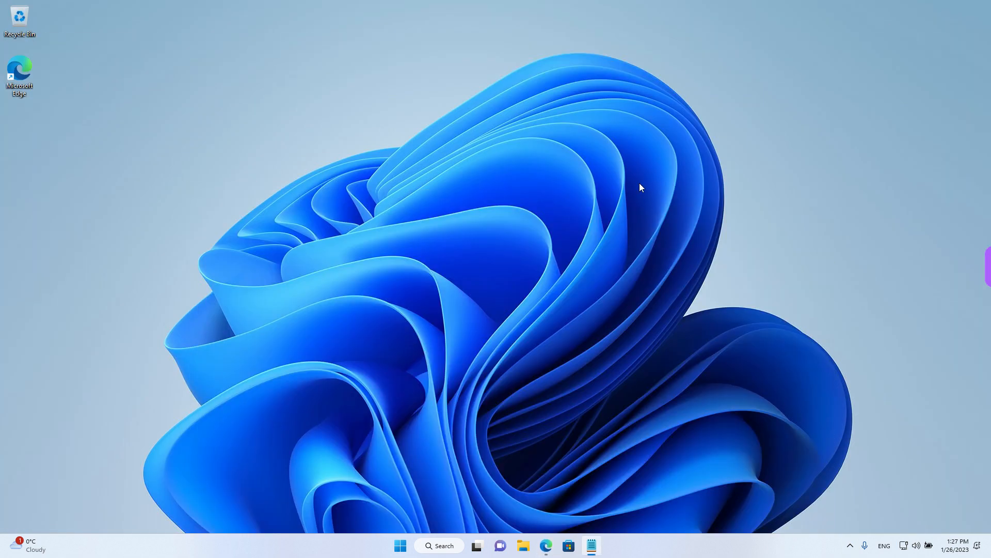
mouse_move(410, 255)
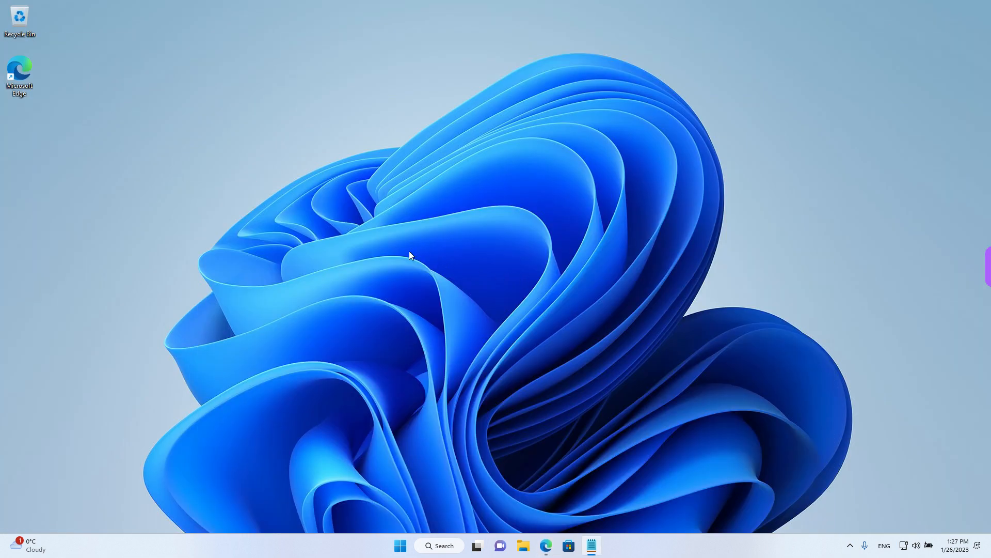
Step: Reach the Personalization Colors page from the desktop context menu and Start's Settings
right_click(411, 258)
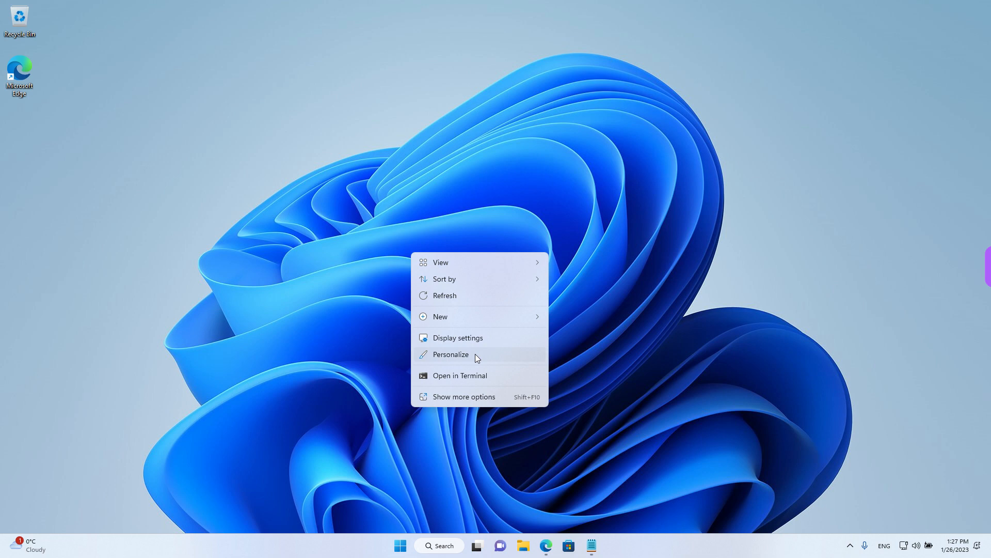
left_click(451, 355)
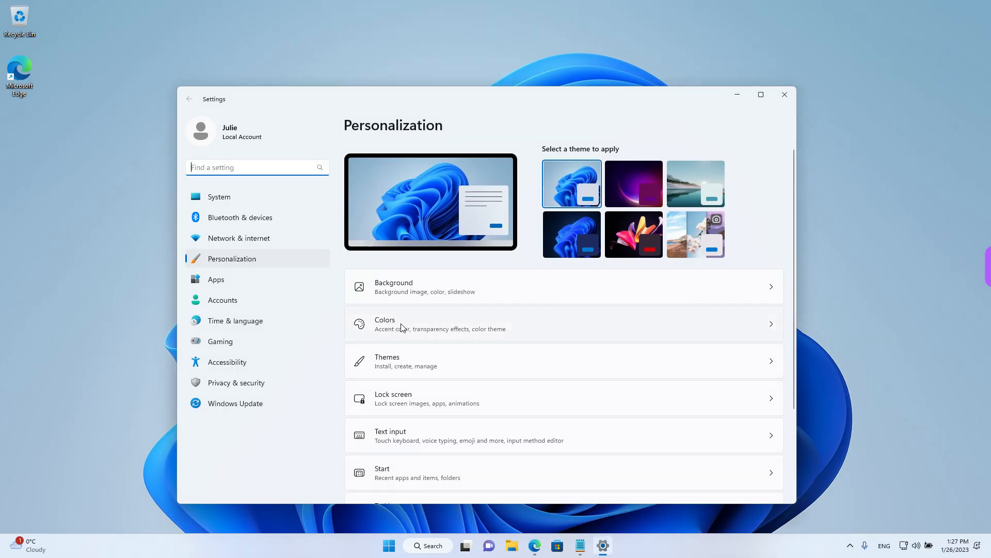
left_click(385, 324)
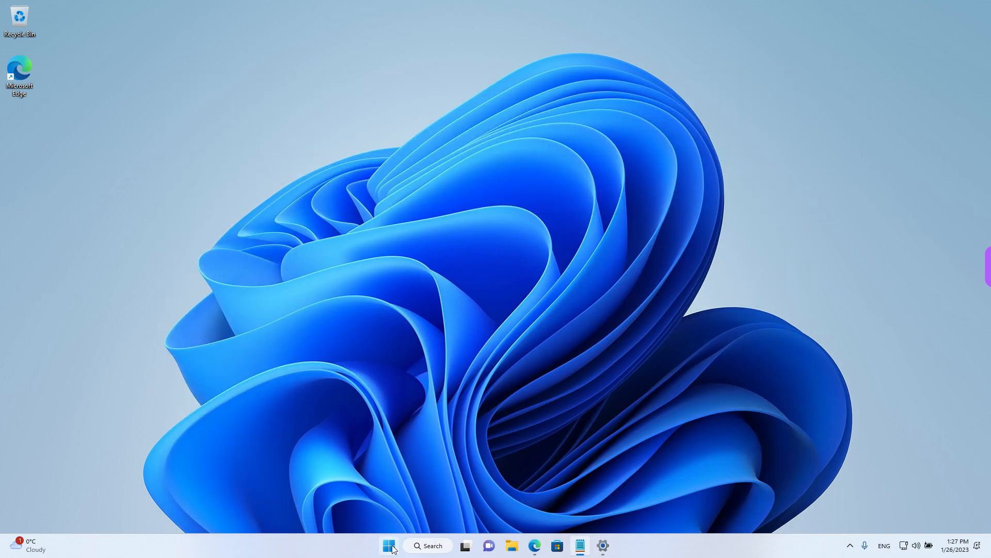
left_click(389, 545)
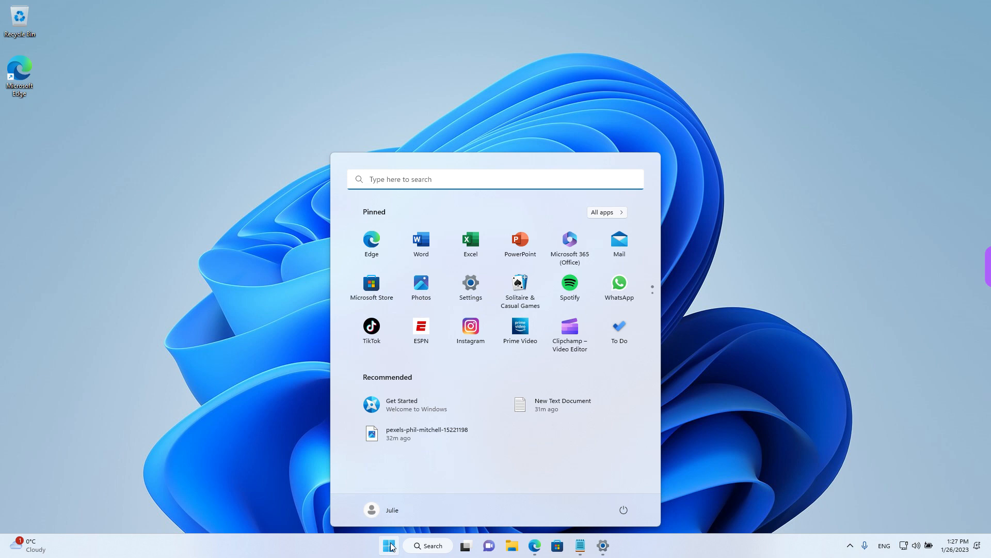
left_click(390, 545)
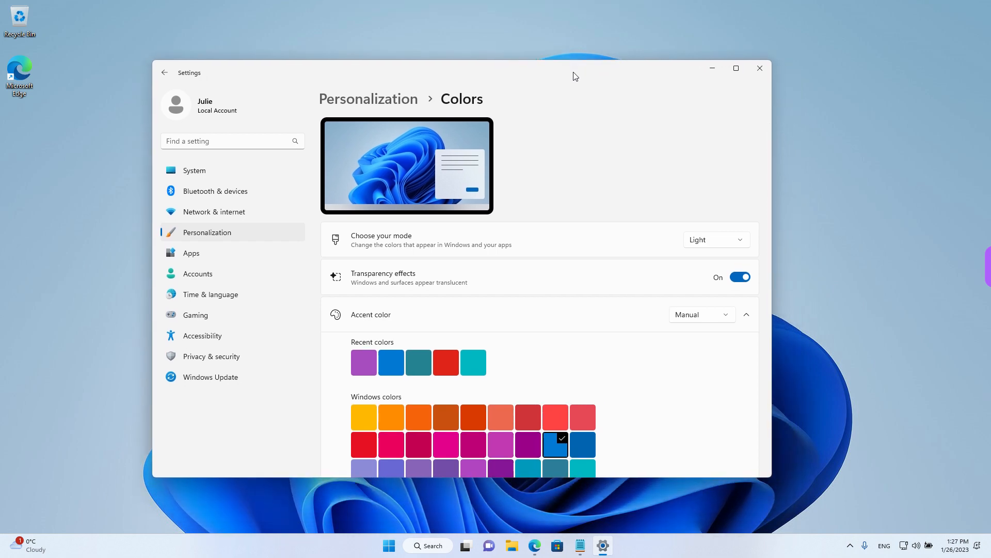
mouse_move(500, 196)
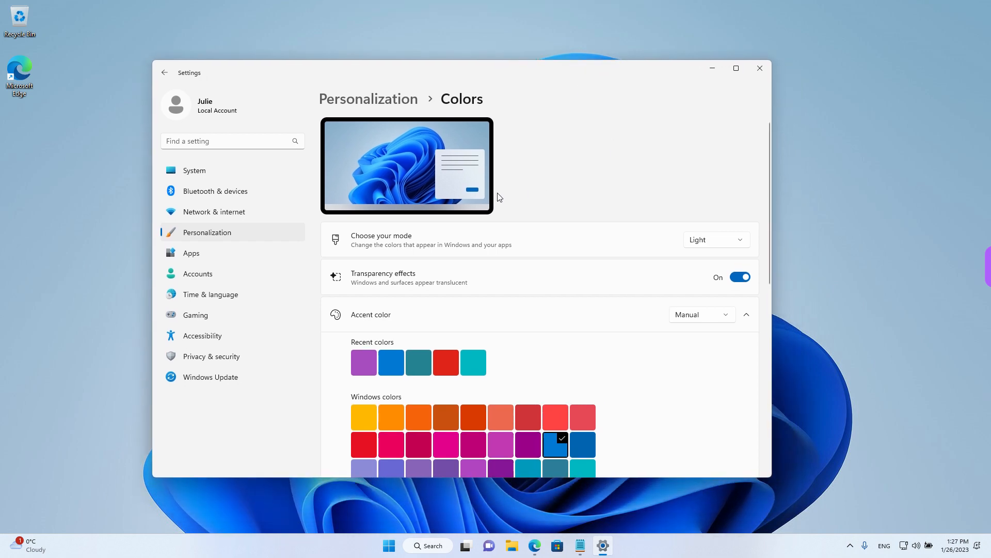
Step: Apply the Glow theme from the Personalization overview, turning the desktop dark
left_click(165, 73)
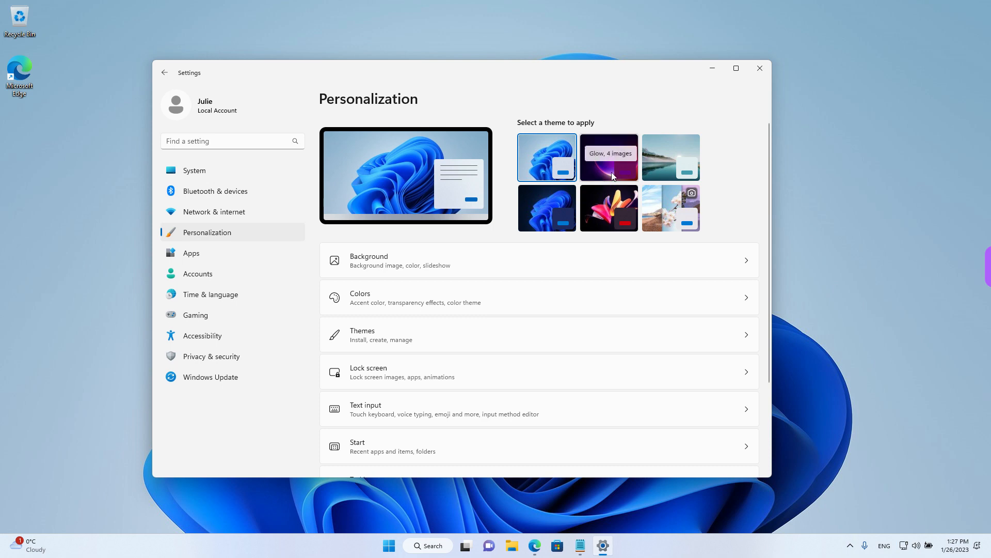
mouse_move(604, 168)
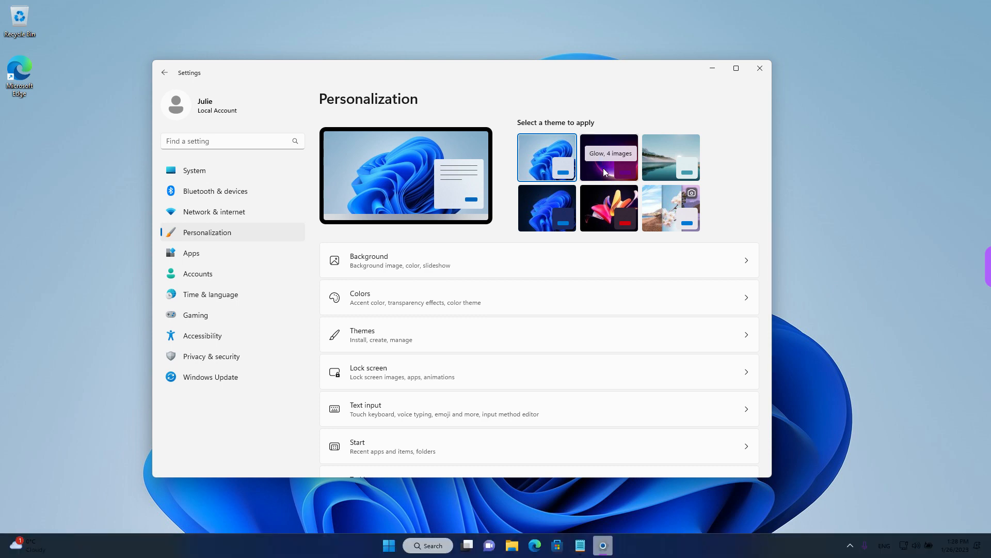
left_click(607, 157)
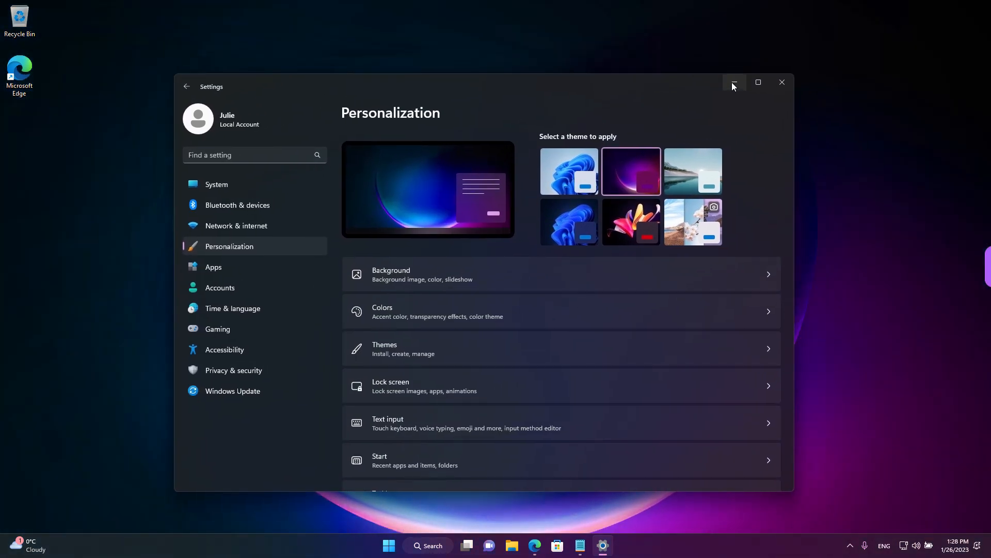
left_click(388, 546)
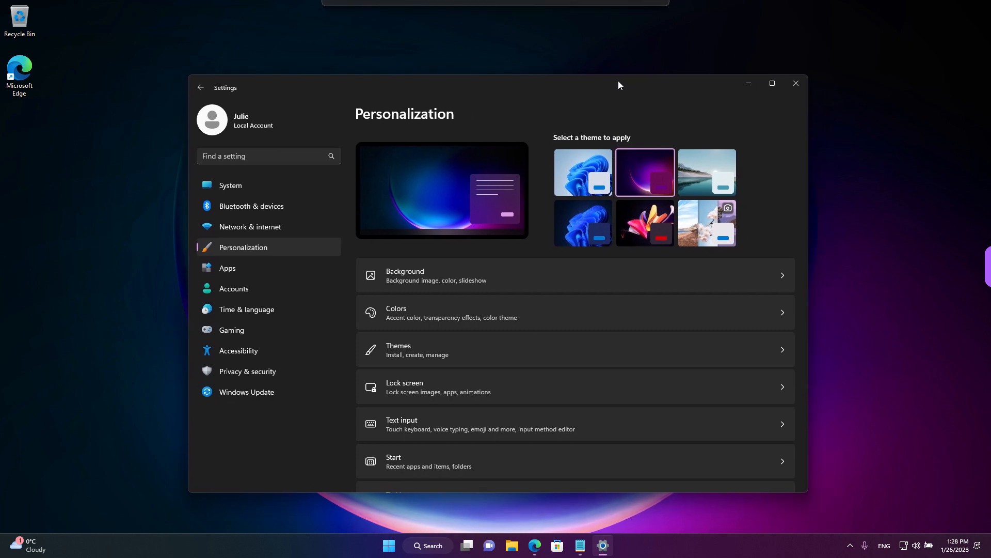
mouse_move(611, 83)
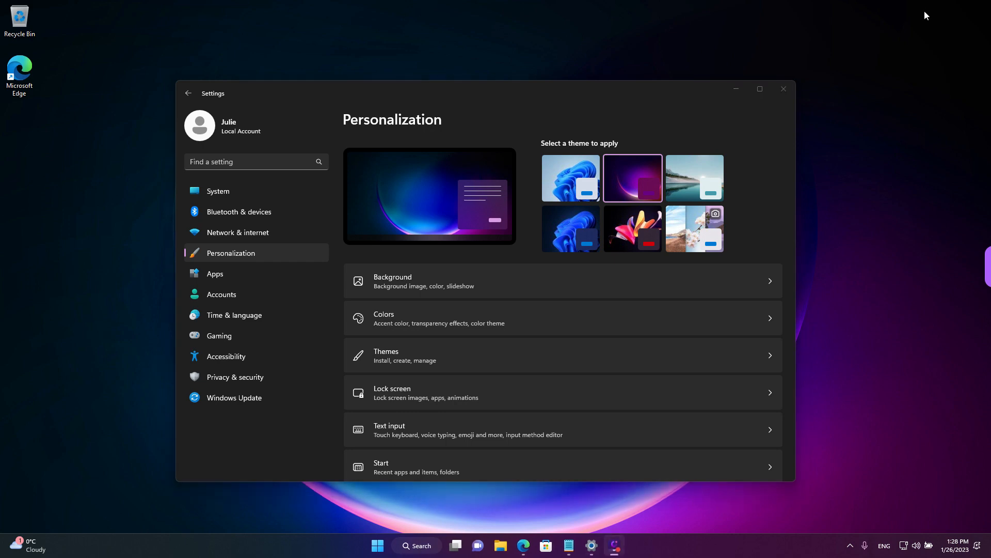
mouse_move(878, 32)
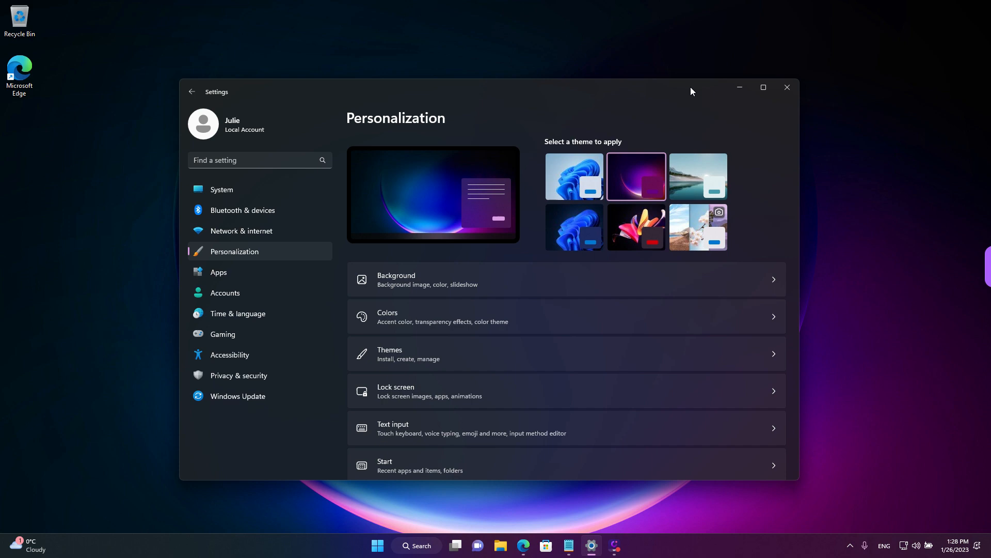
mouse_move(708, 91)
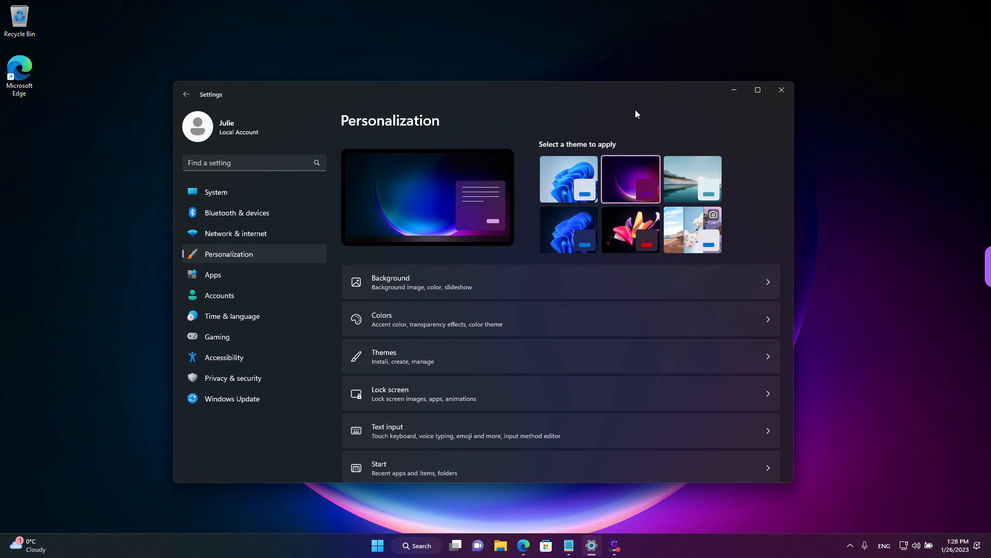
mouse_move(567, 183)
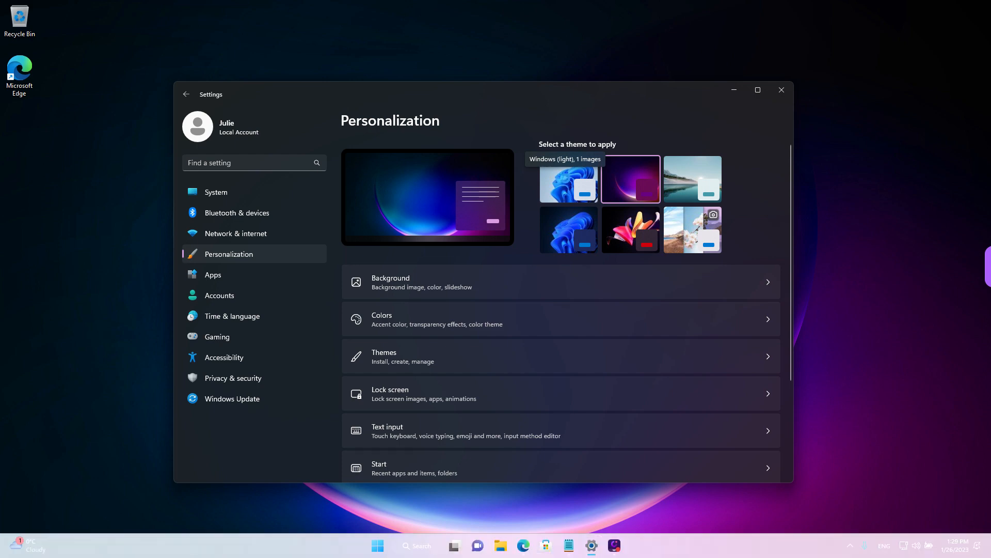
Step: Restore the light Windows theme, close Settings, and head to google in Edge
left_click(568, 178)
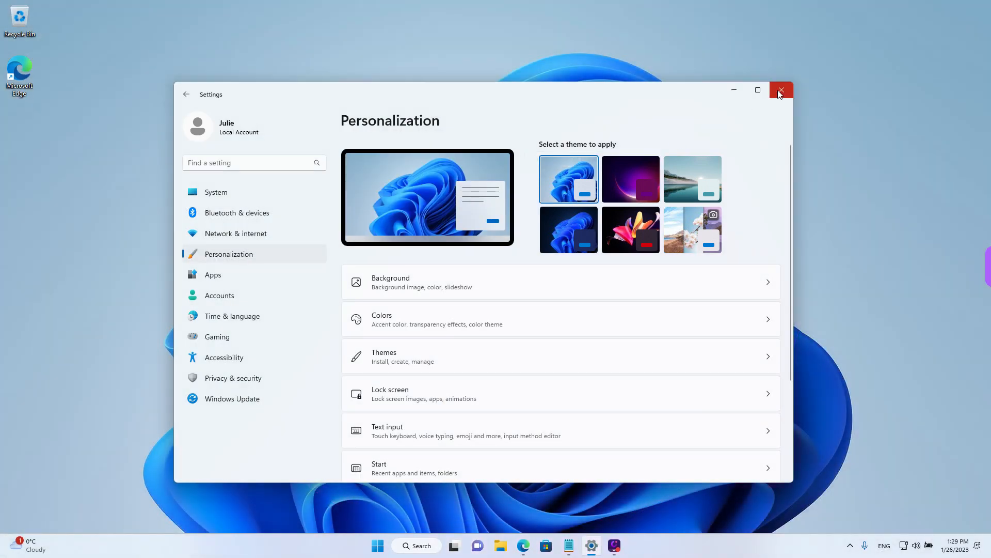
left_click(781, 90)
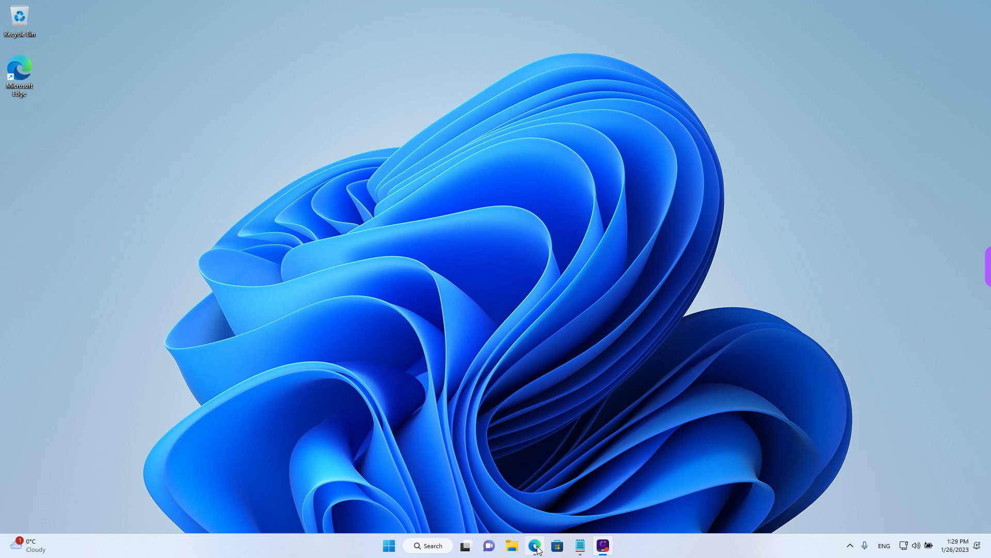
left_click(534, 545)
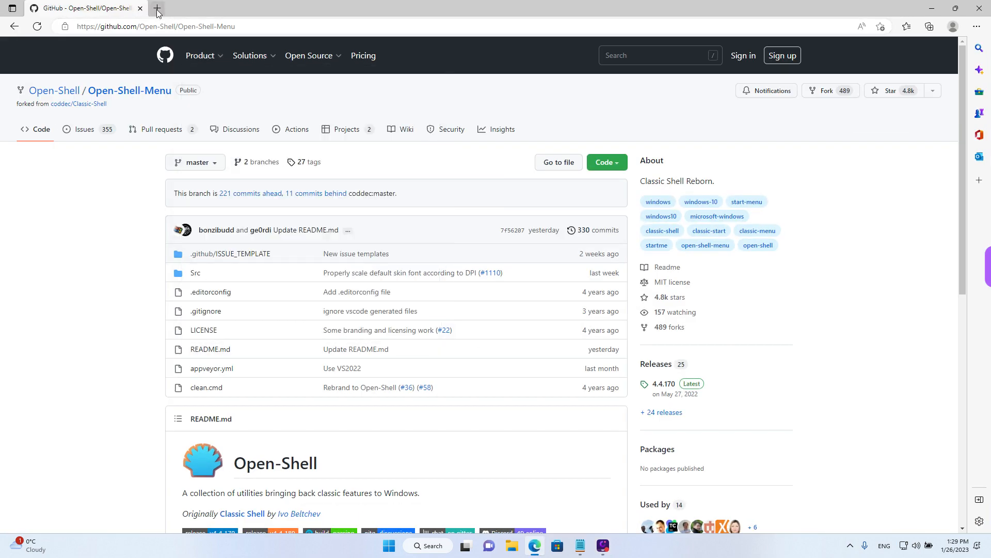
left_click(152, 27)
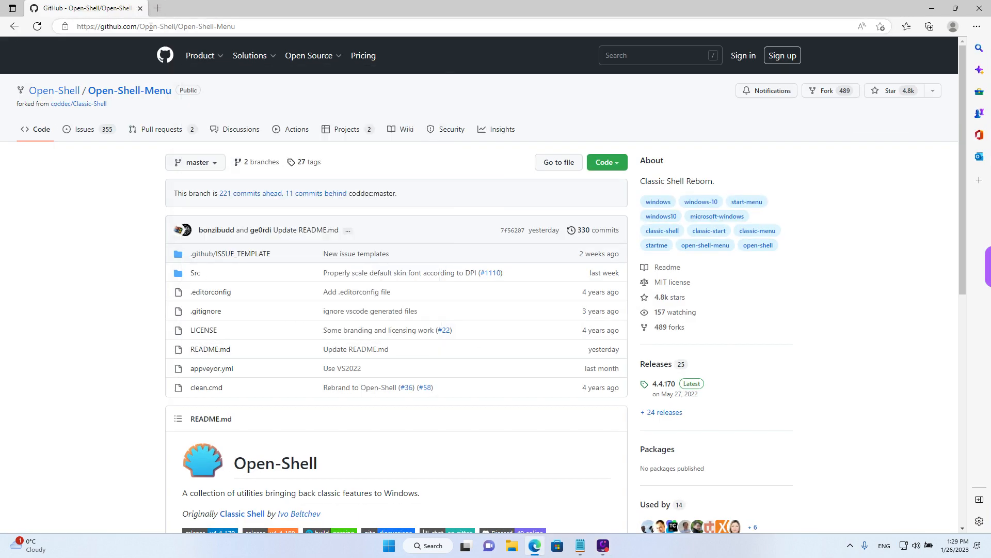
type("google.com/?&hl=en-GB")
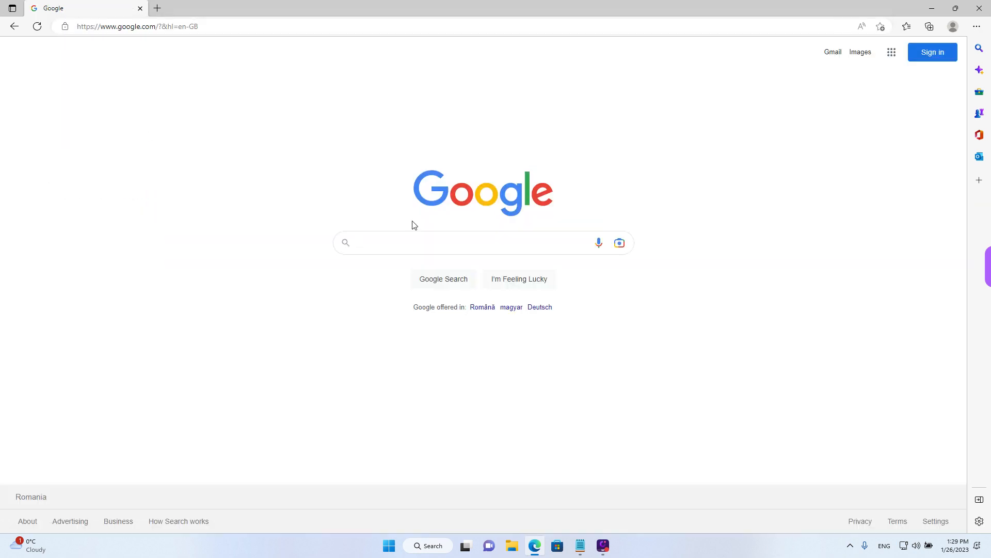
Step: Search Google for "openshell"
type("openshell")
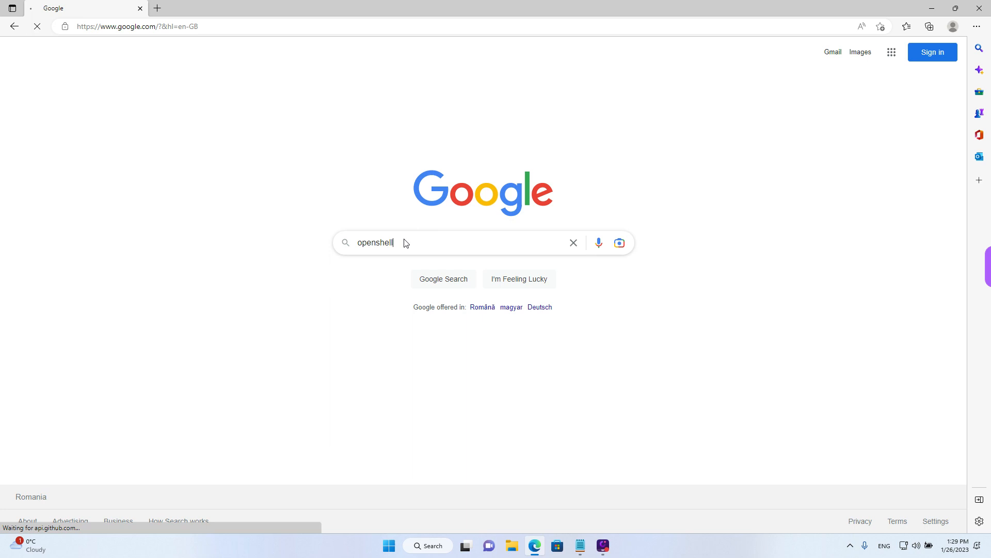
key("Enter")
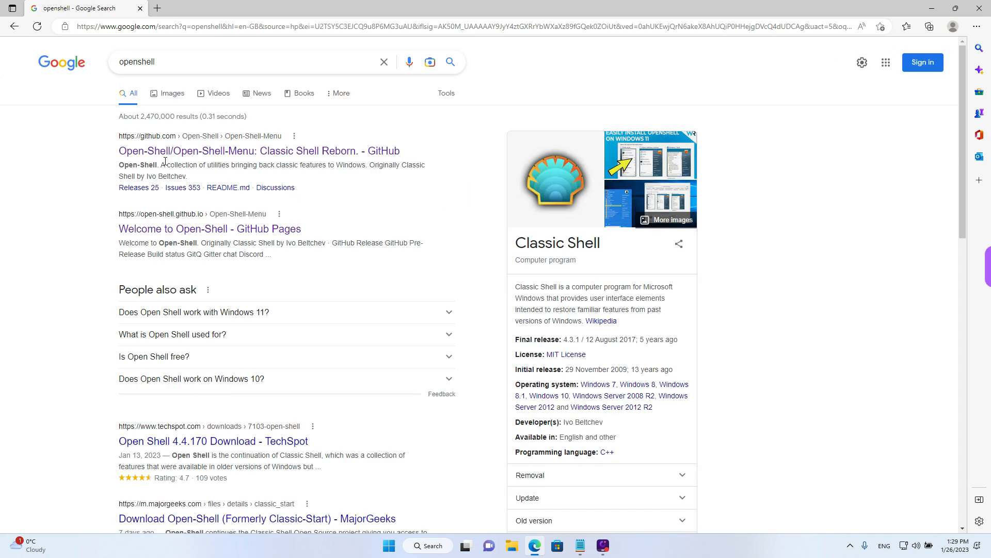
mouse_move(122, 138)
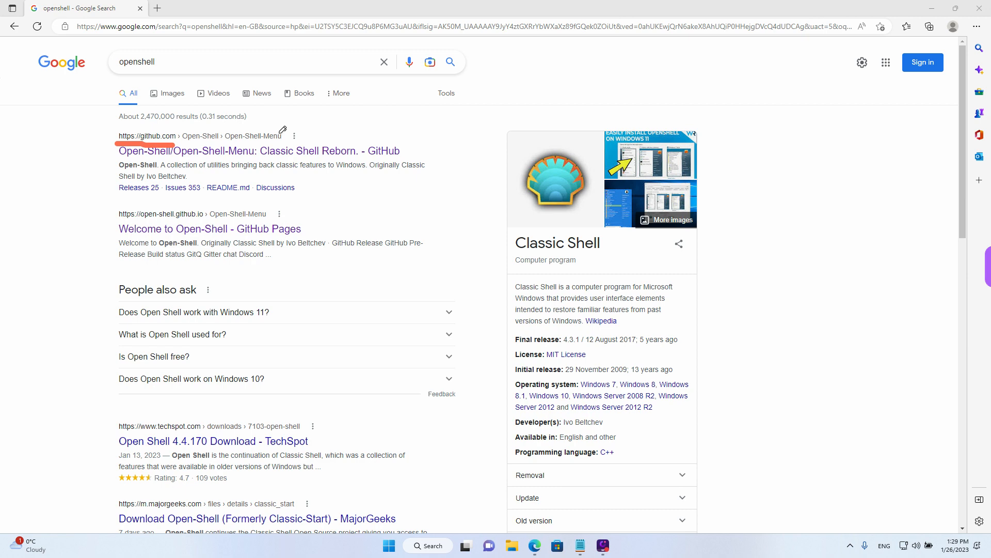
mouse_move(198, 150)
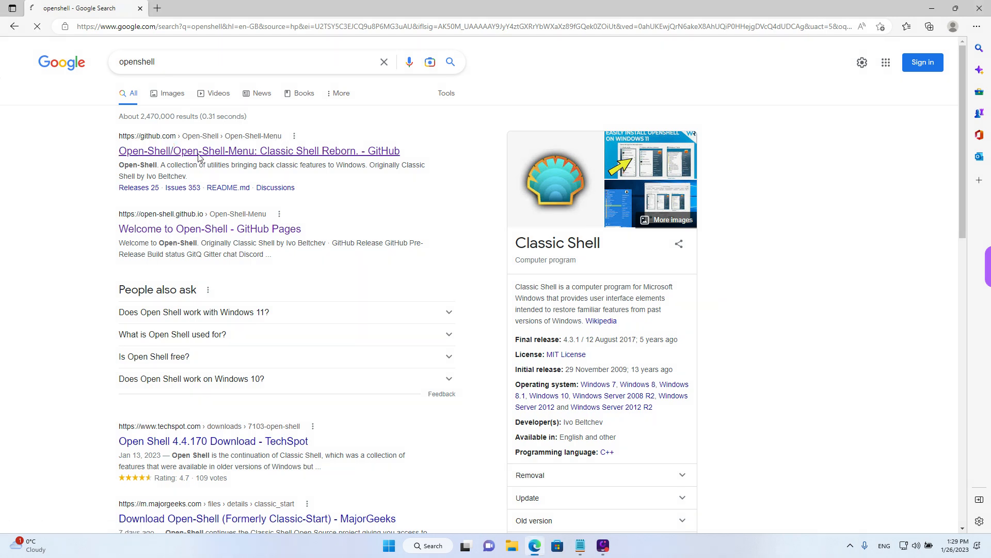
Step: Download OpenShellSetup_4_4_170.exe from the Open-Shell-Menu 4.4.170 release and run it
left_click(258, 151)
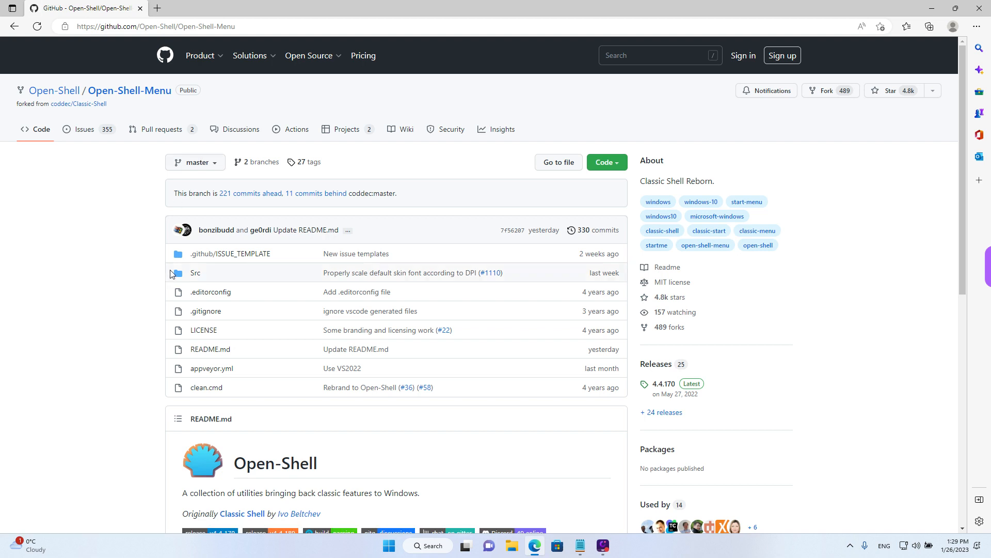
mouse_move(714, 362)
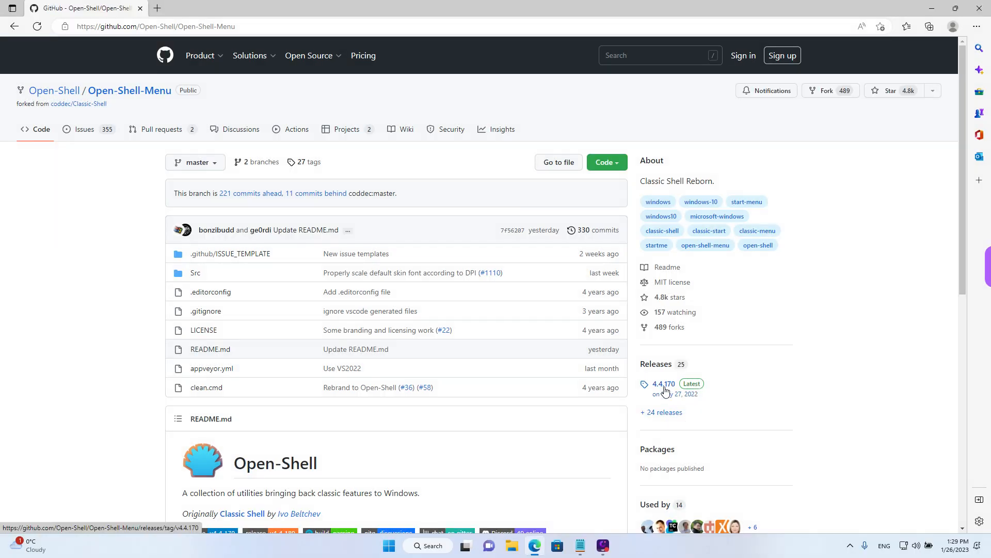
left_click(663, 384)
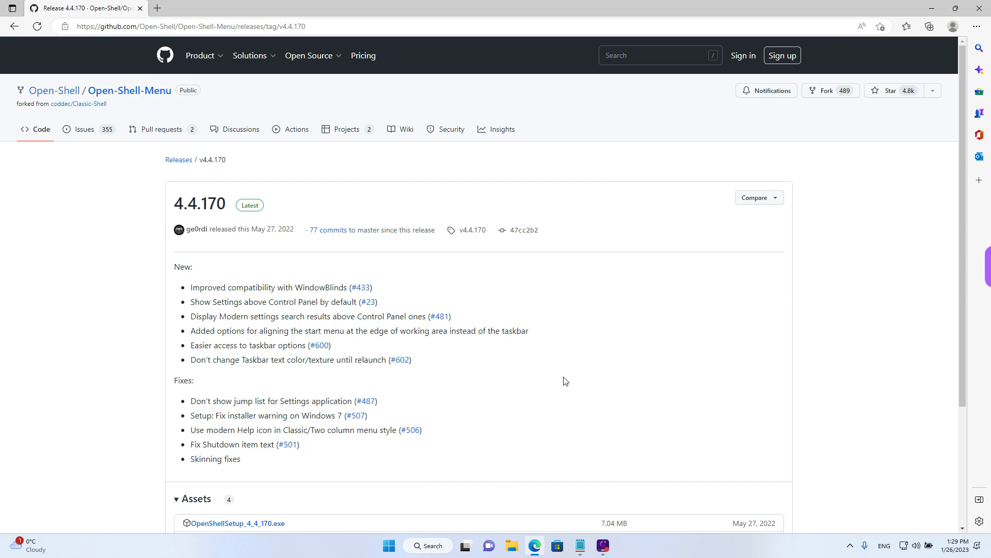
scroll("down", 3)
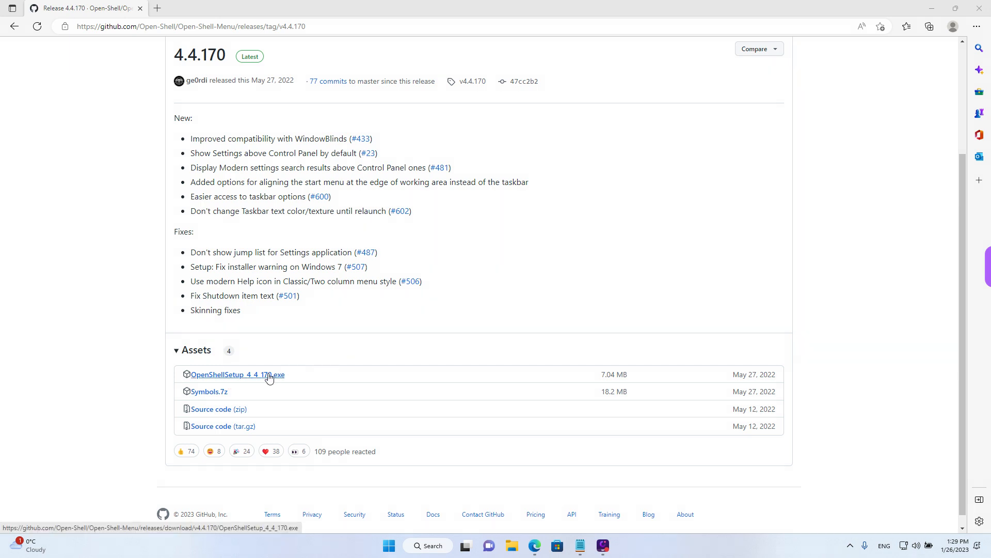
left_click(237, 374)
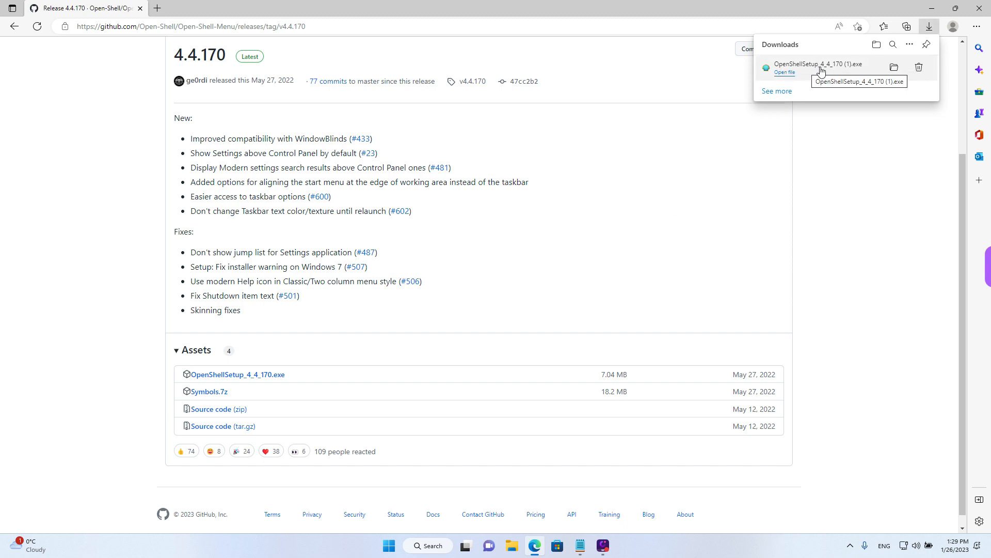
mouse_move(793, 168)
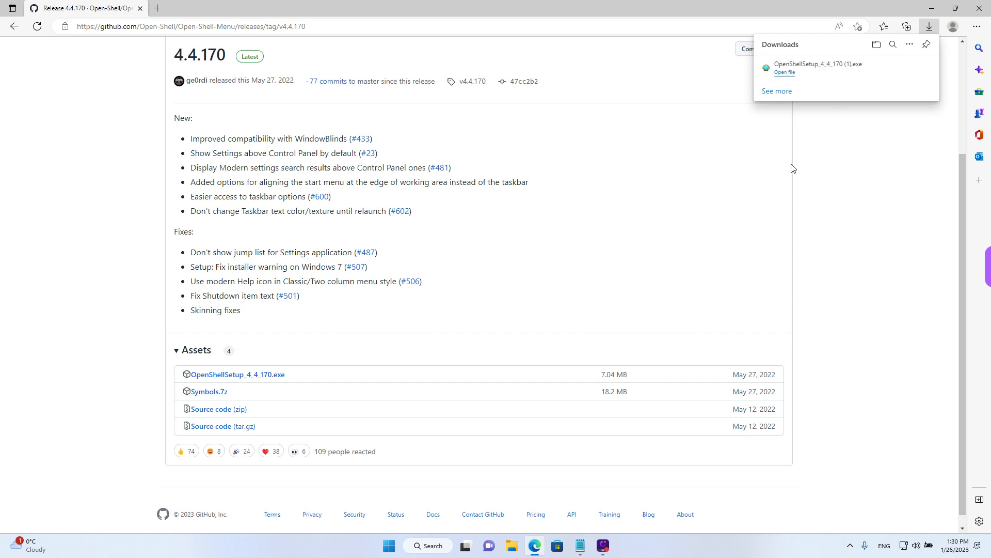
left_click(727, 184)
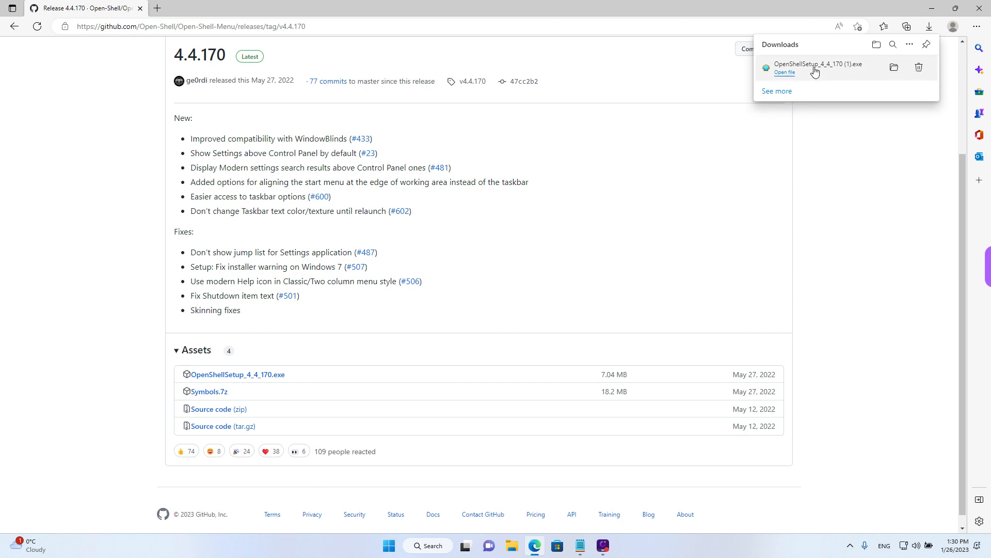
left_click(784, 72)
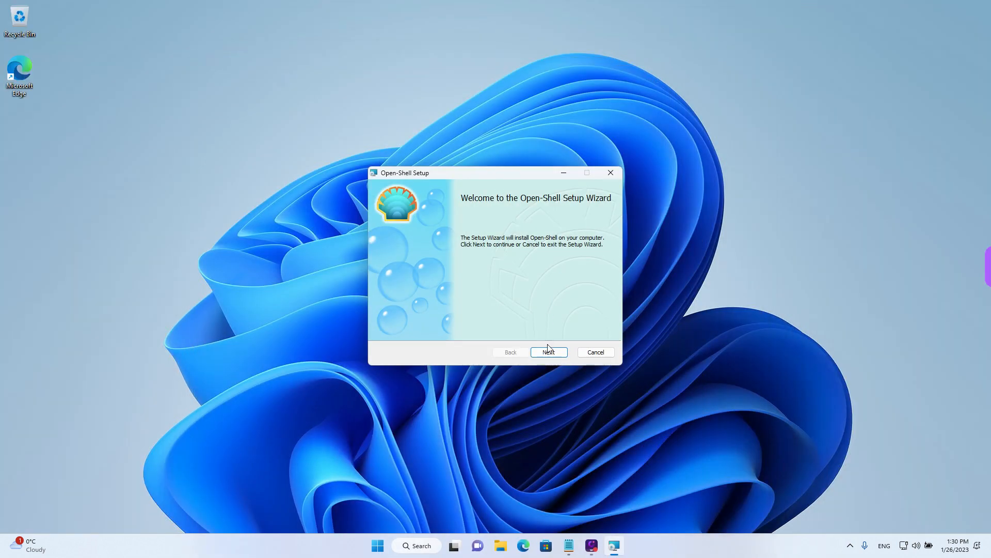
Step: Accept the licence agreement and reach the feature selection page
left_click(548, 351)
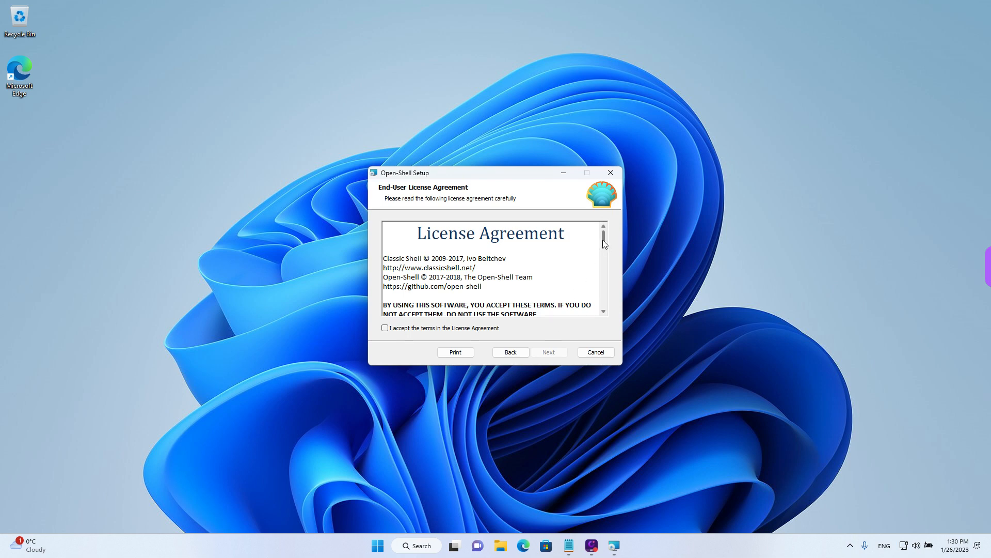
scroll("down", 3)
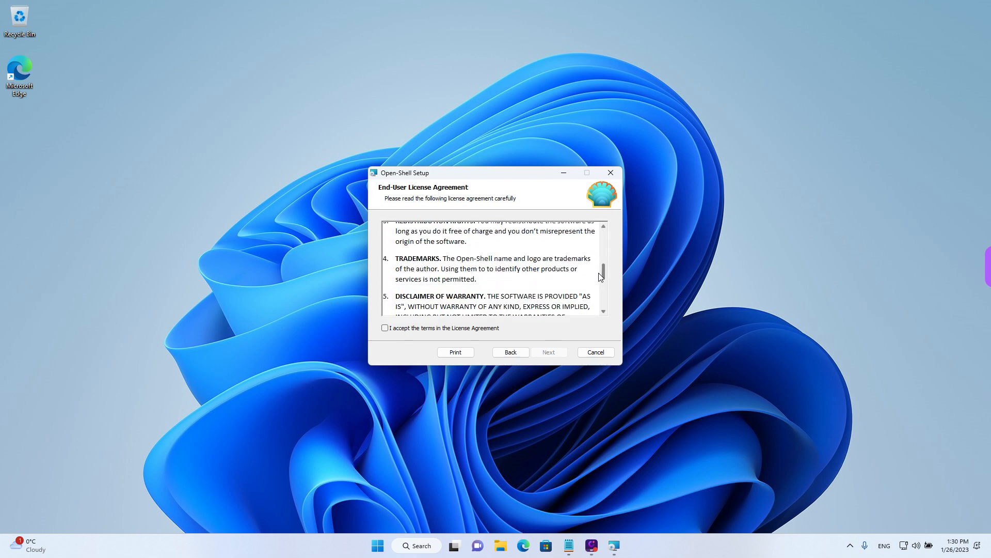
left_click(384, 328)
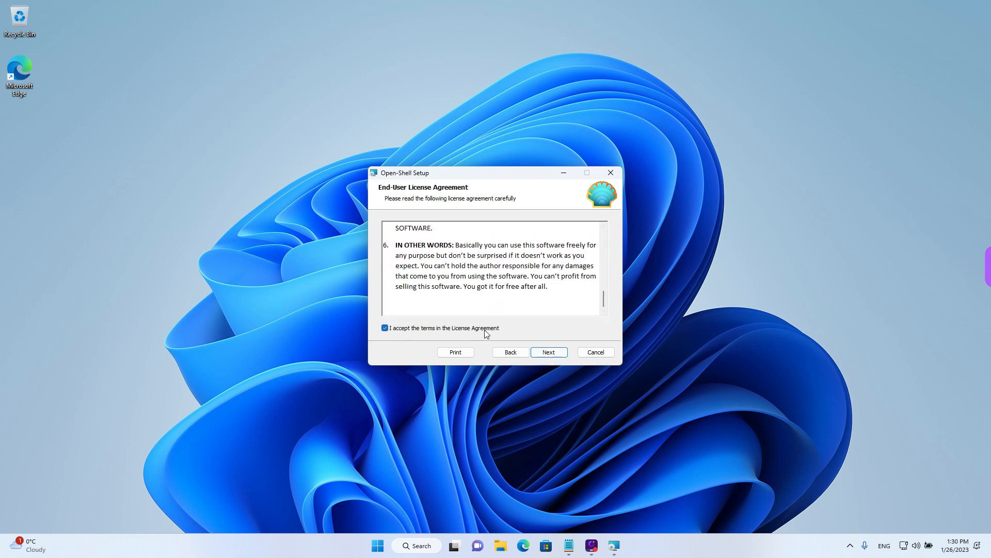
left_click(547, 352)
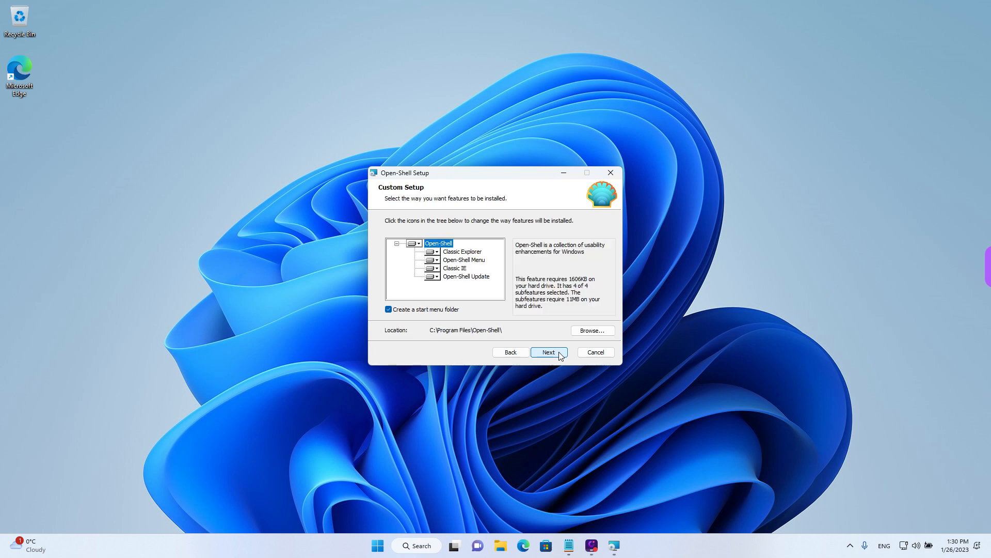
mouse_move(496, 244)
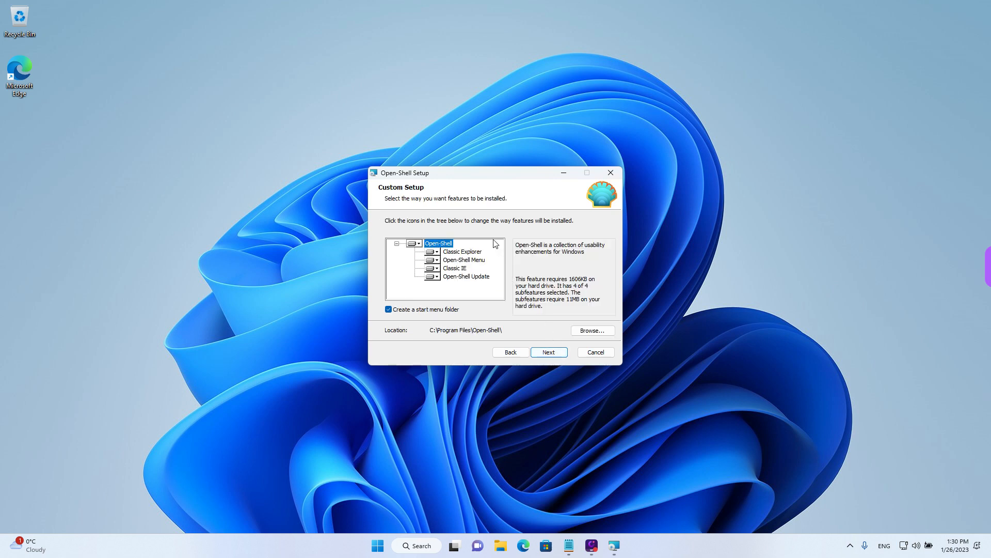
Step: Set Classic Explorer and Classic IE to 'Entire feature will be unavailable'
left_click(462, 251)
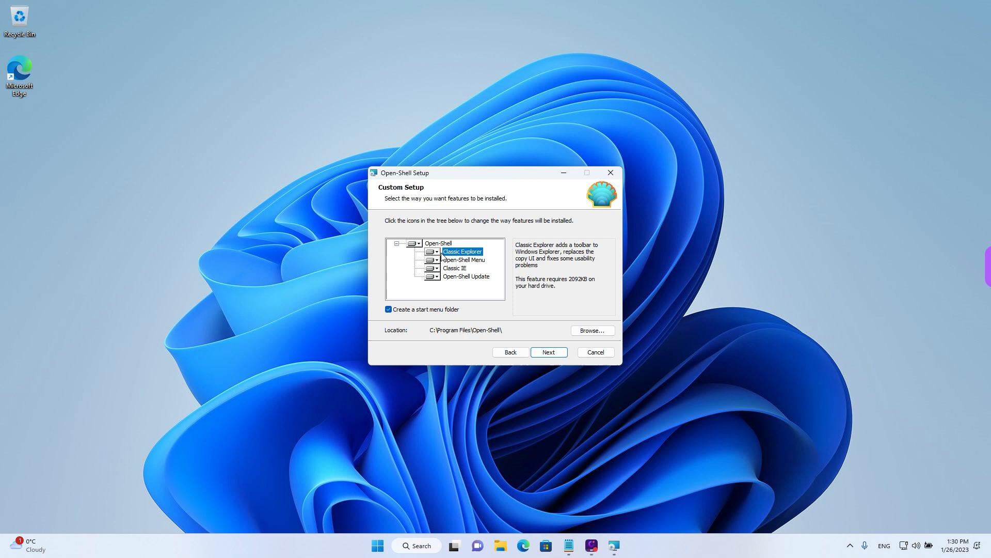
left_click(454, 268)
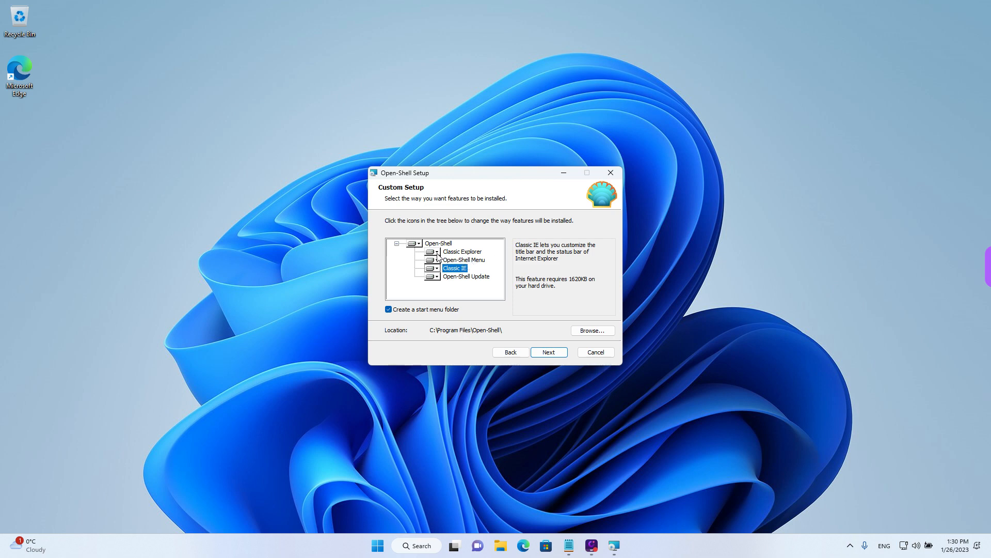
left_click(431, 252)
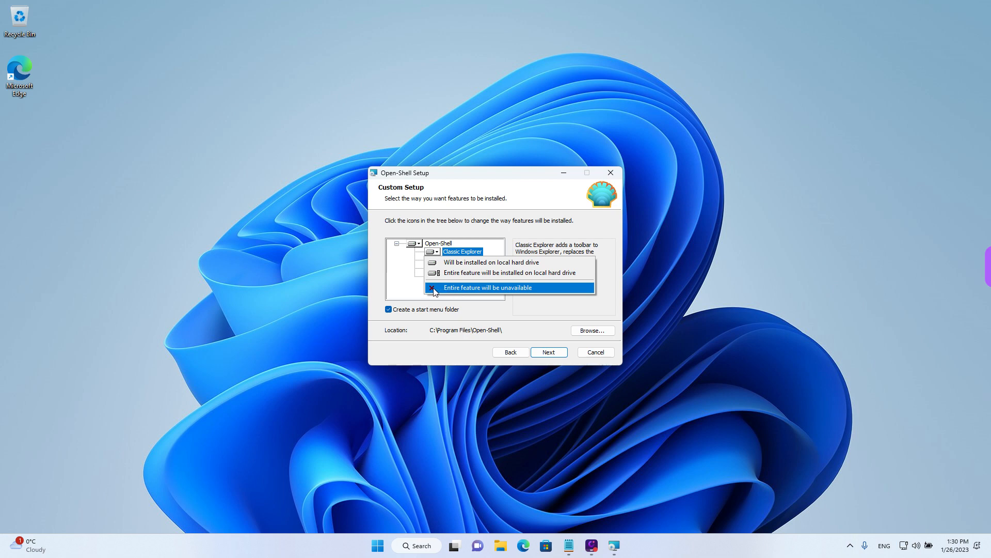
left_click(487, 287)
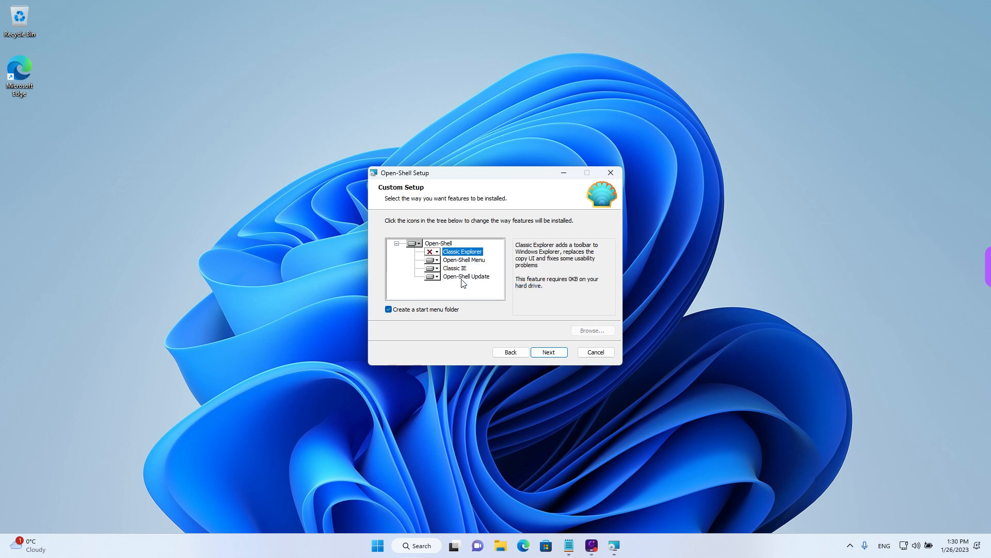
left_click(454, 267)
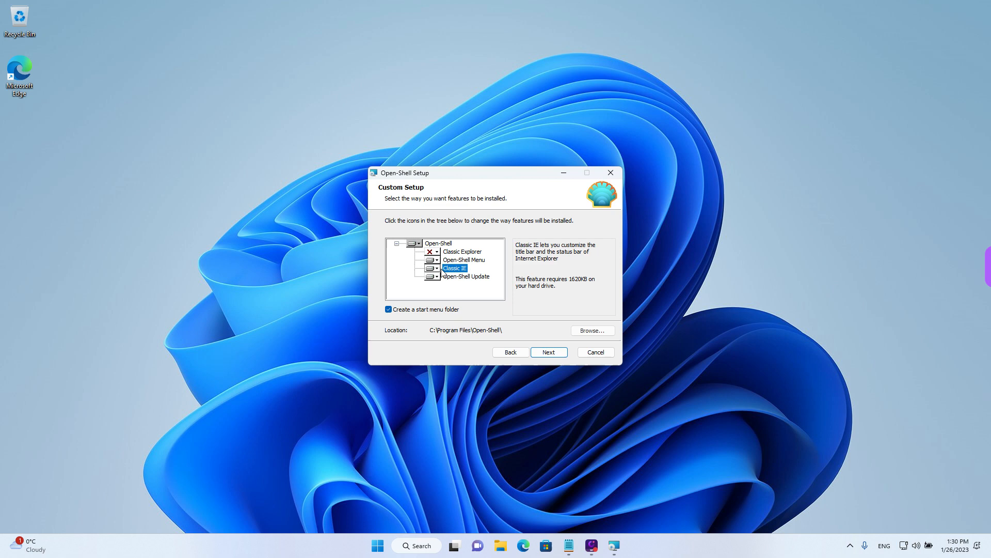
left_click(429, 267)
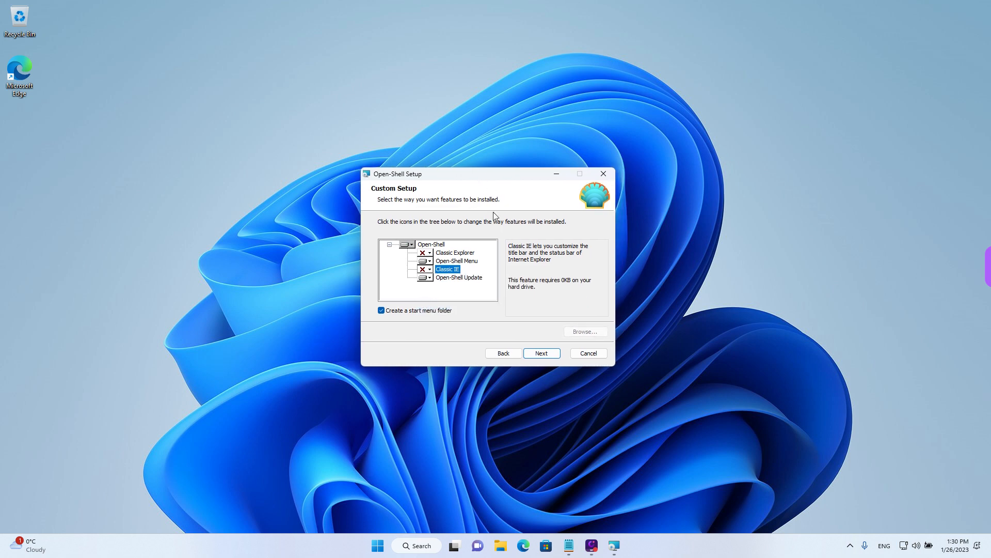
mouse_move(539, 315)
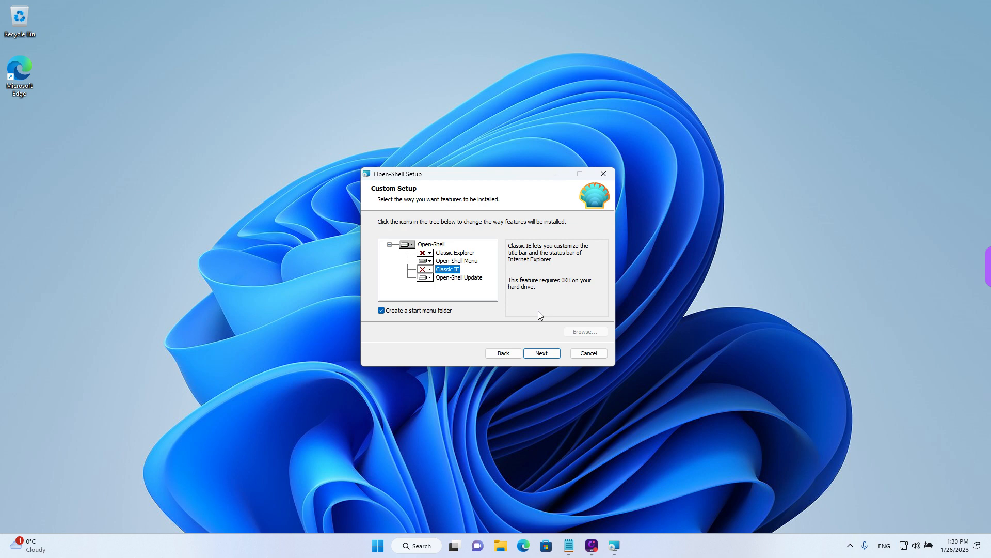
Step: Verify the exclusions and that Open-Shell Menu installs, then continue to Ready to install
left_click(454, 252)
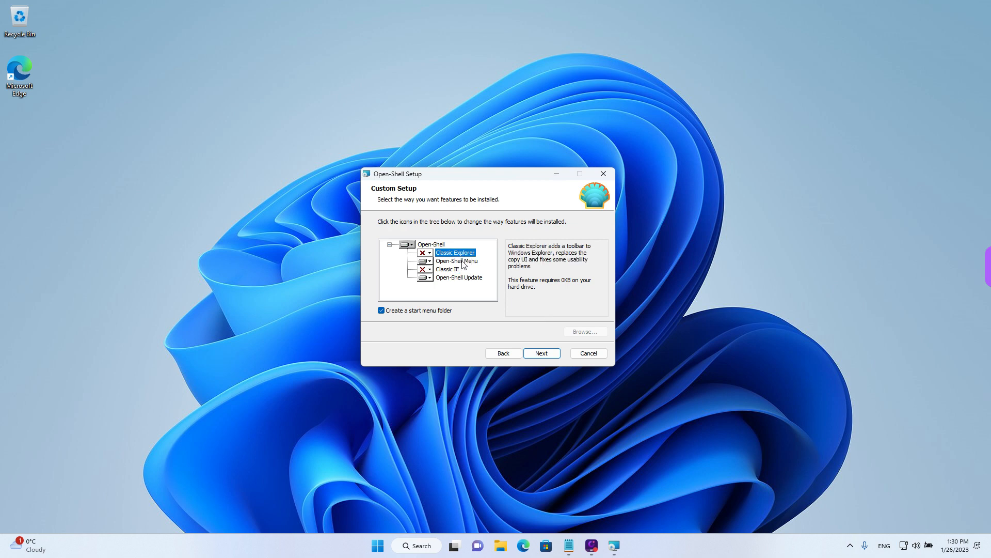
left_click(446, 268)
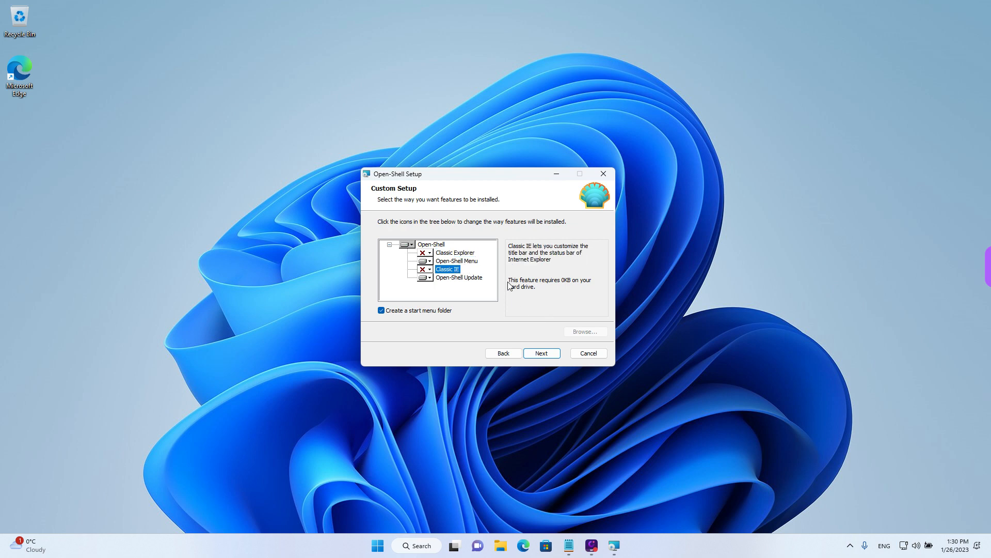
mouse_move(470, 266)
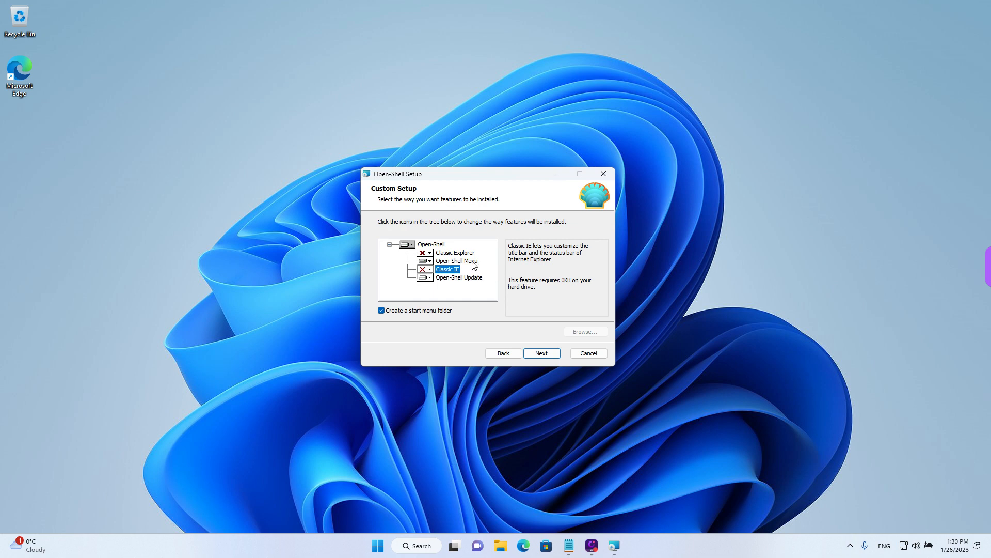
left_click(457, 261)
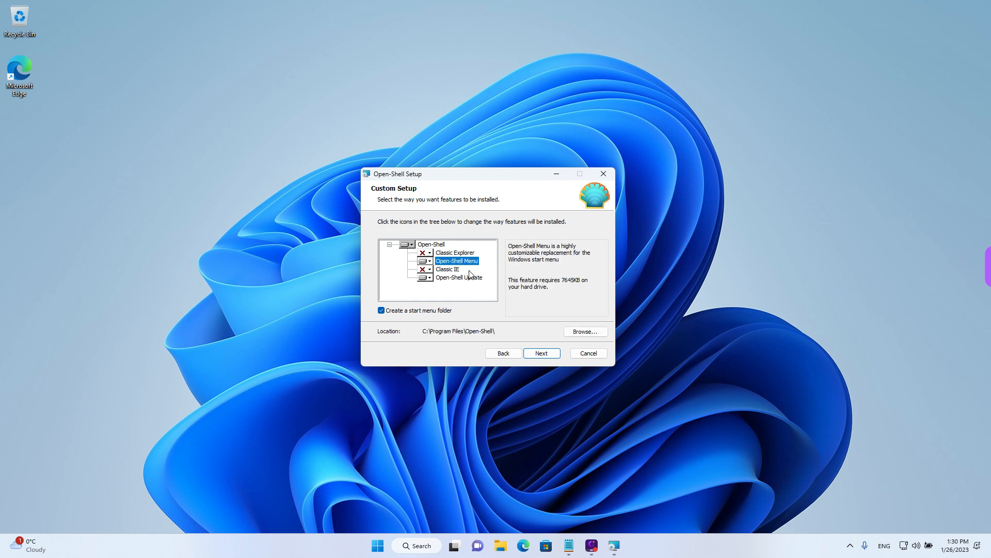
left_click(459, 276)
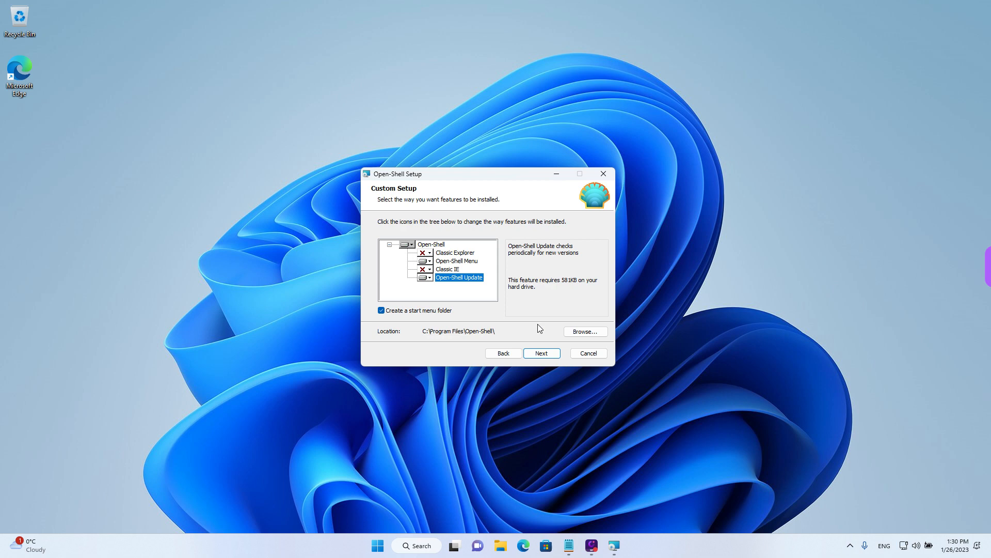
left_click(540, 353)
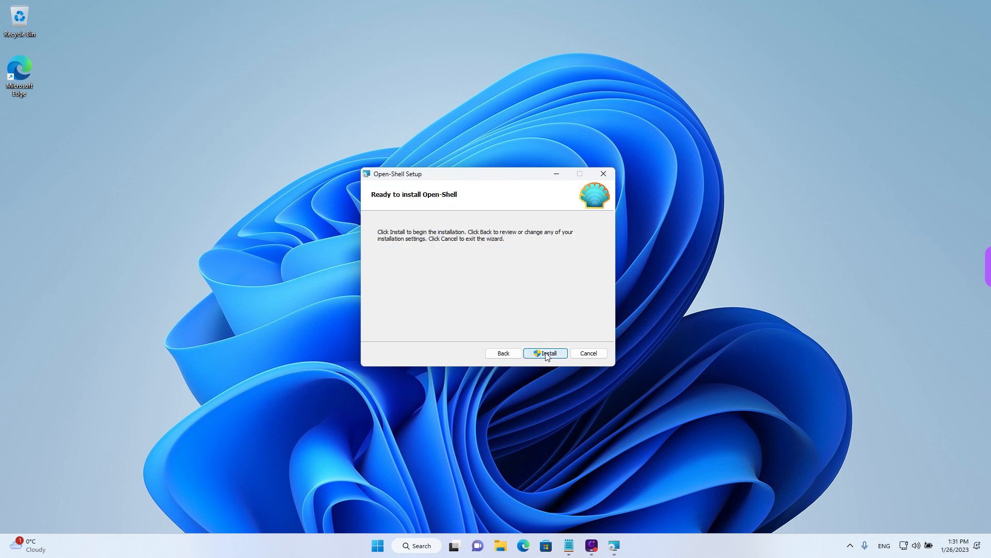
Step: Install Open-Shell and close the completed wizard
left_click(544, 353)
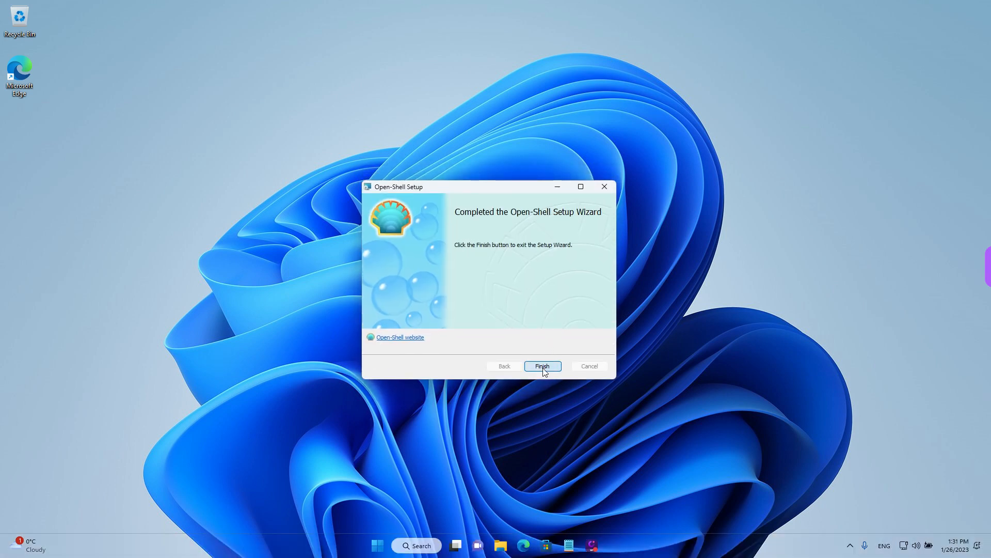
left_click(541, 366)
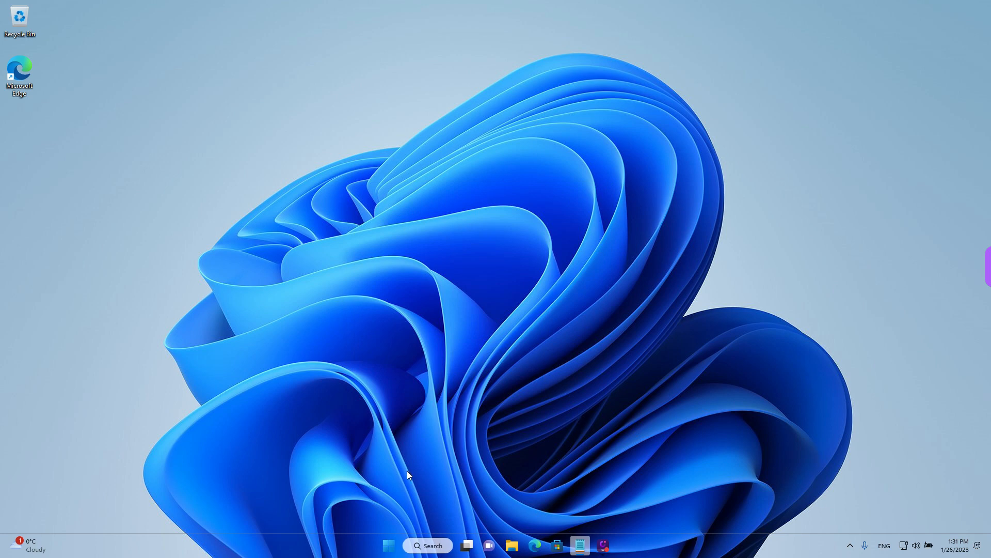
mouse_move(568, 473)
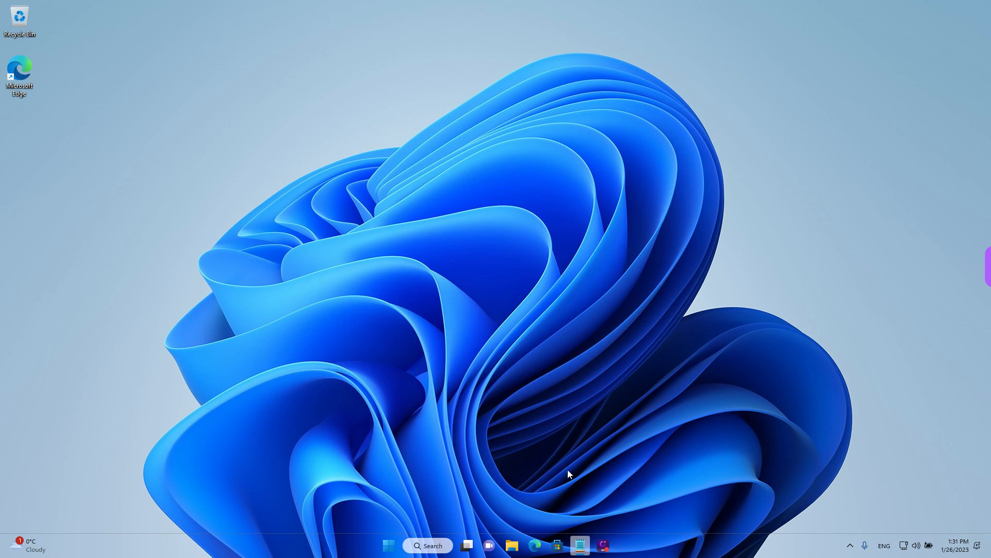
mouse_move(408, 517)
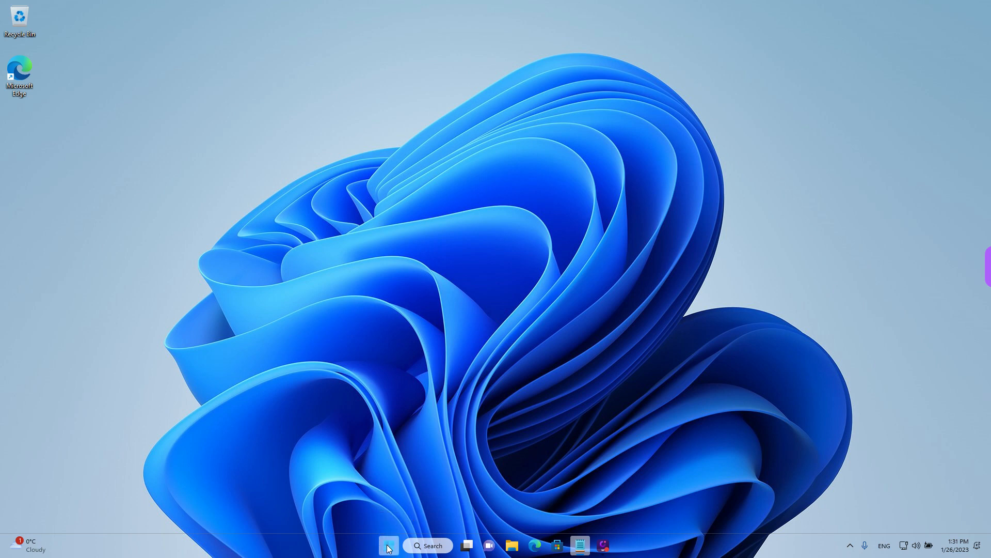
Step: Show the Start menu with the newly added Open-Shell items
left_click(387, 546)
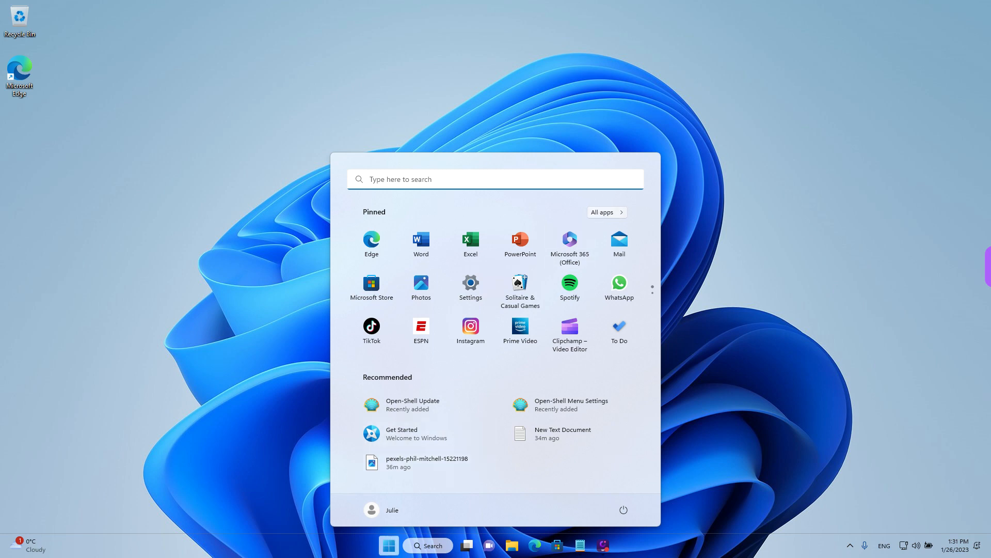
Step: Launch Open-Shell Menu Settings from the Open-Shell folder in All apps
left_click(388, 545)
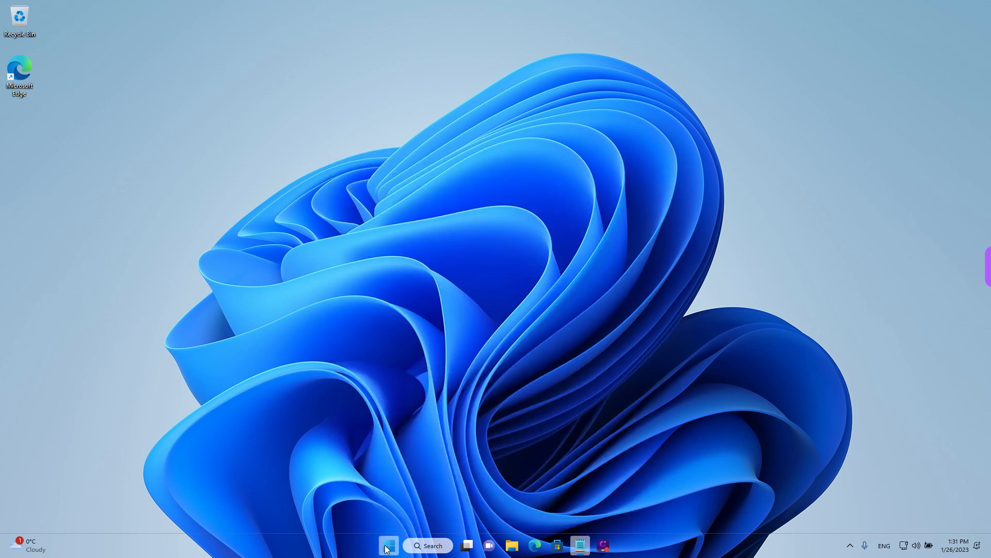
left_click(388, 545)
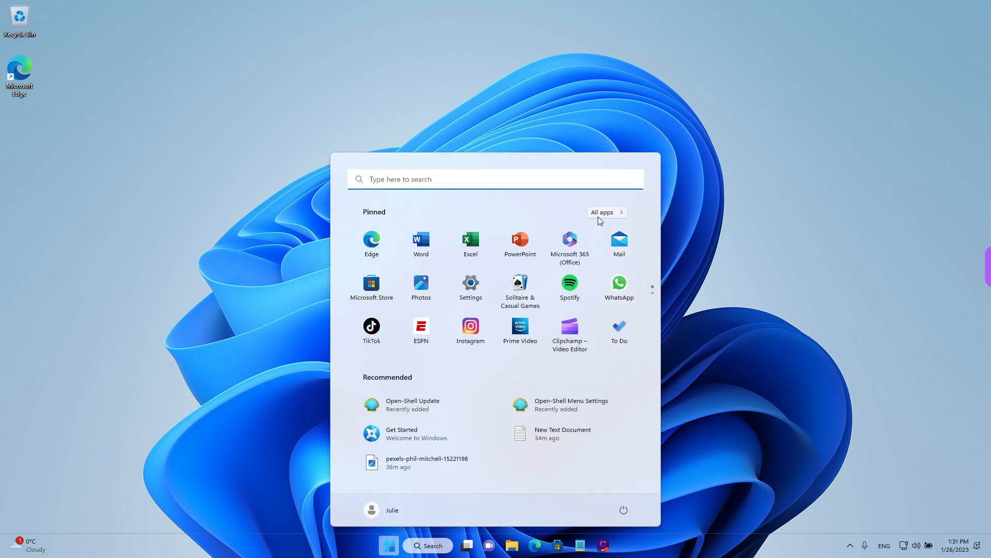
mouse_move(608, 218)
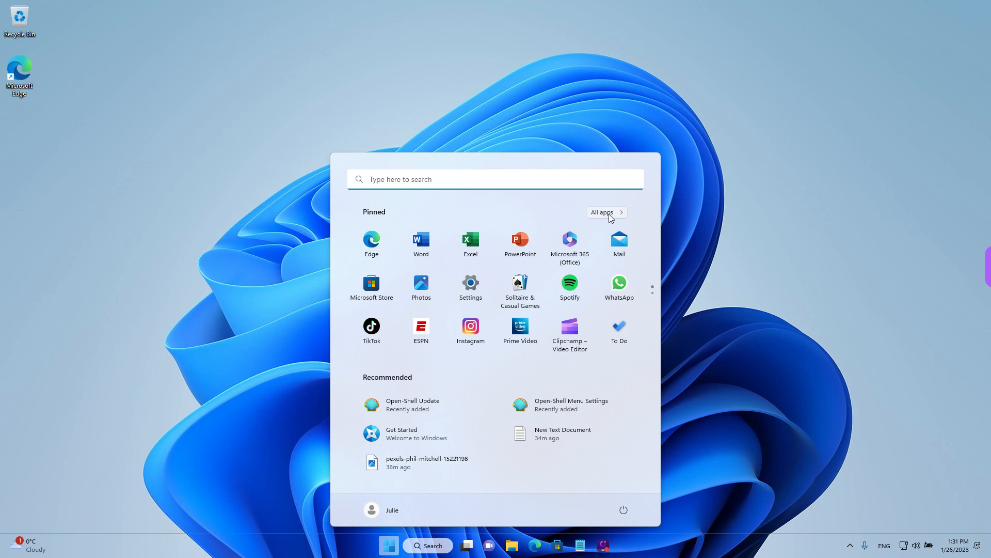
left_click(602, 212)
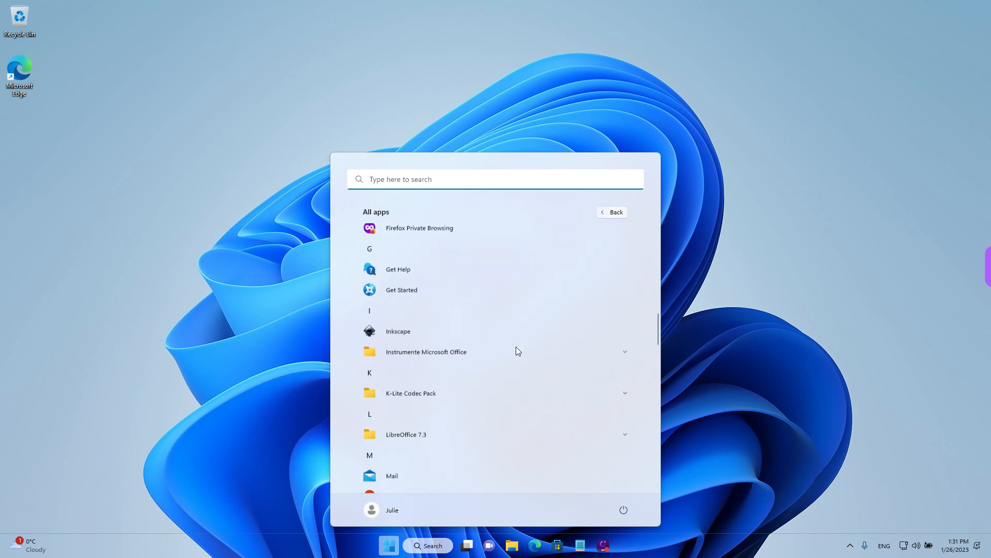
scroll("down", 3)
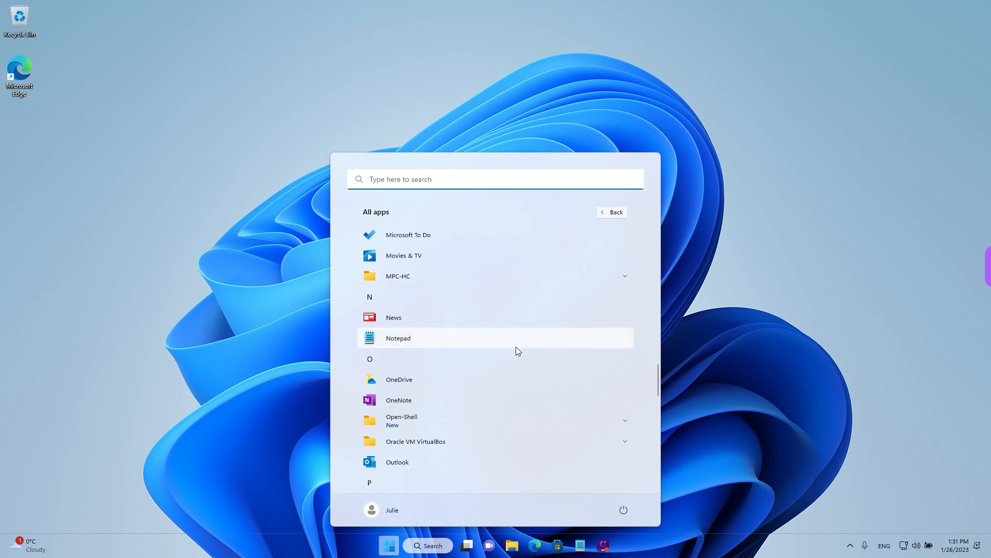
scroll("down", 3)
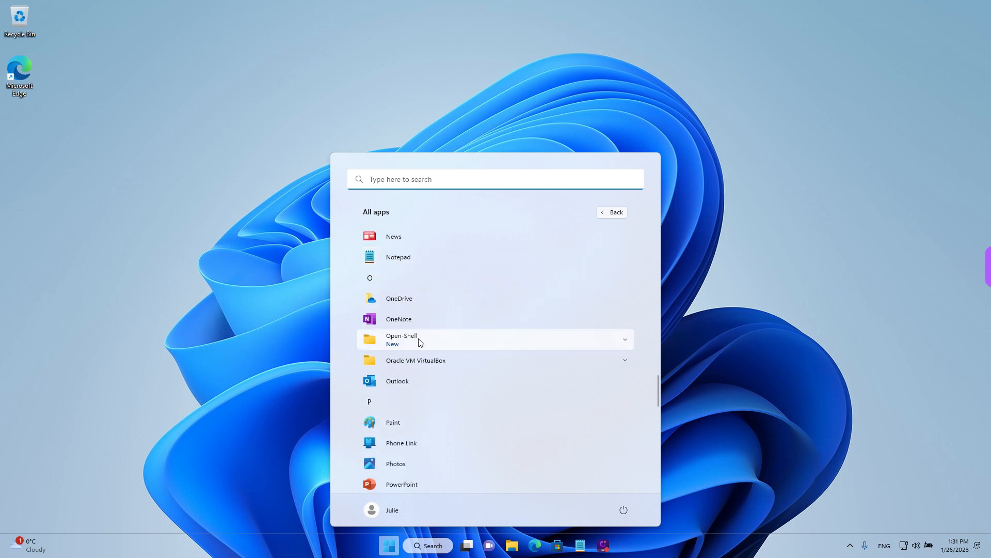
left_click(495, 339)
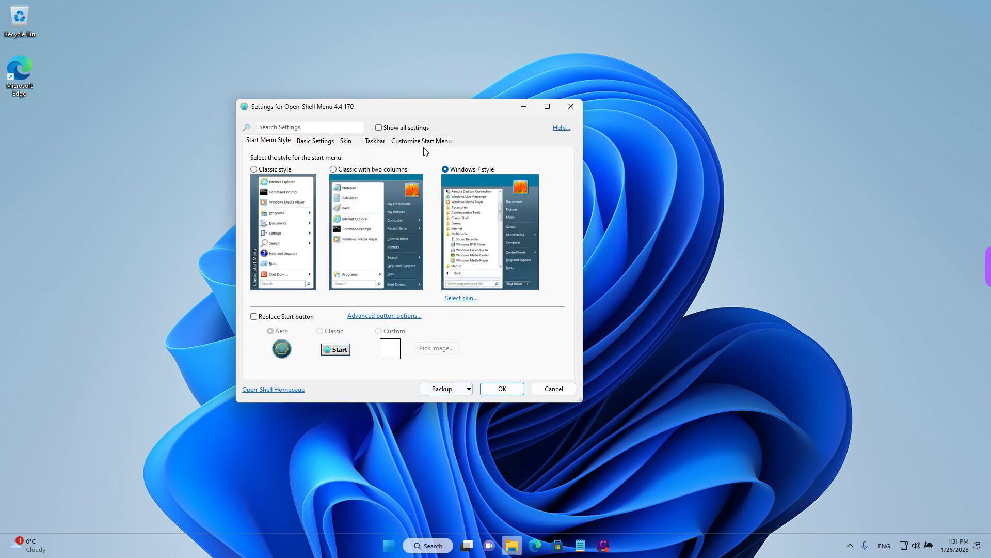
Step: Move the Open-Shell Menu settings window slightly right and lower
left_click_drag(423, 107, 454, 119)
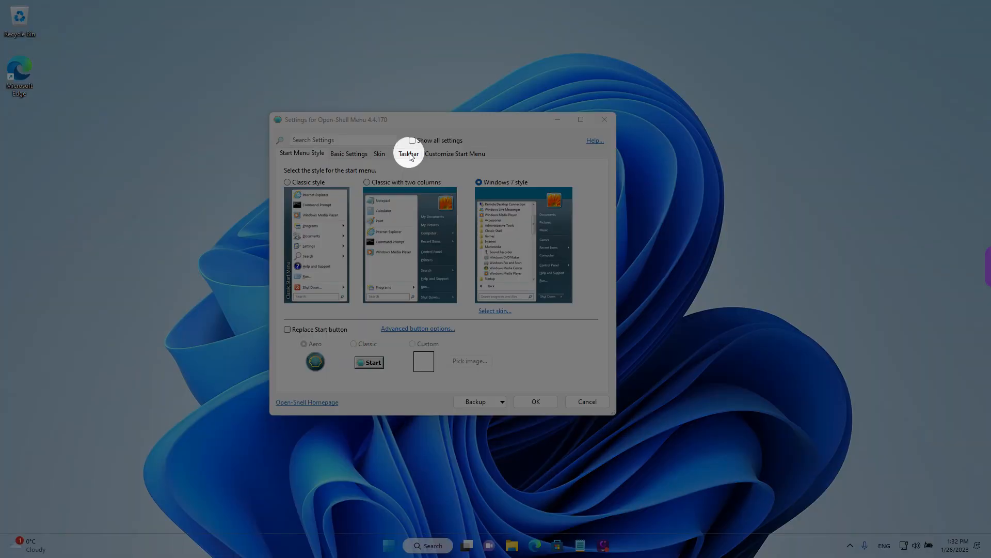
Step: Toggle Customize taskbar off and back on, keeping the Transparent look at opacity 0
left_click(408, 154)
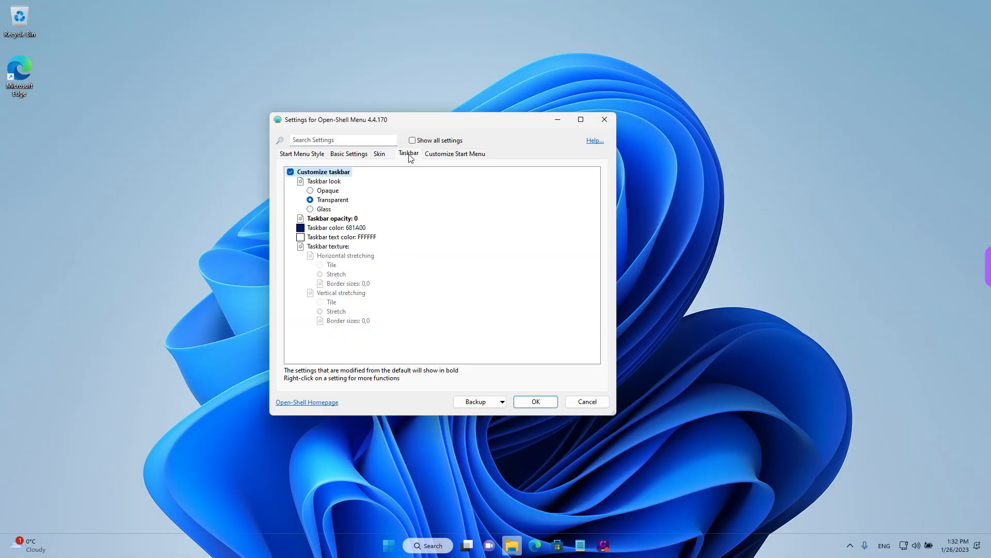
left_click(290, 172)
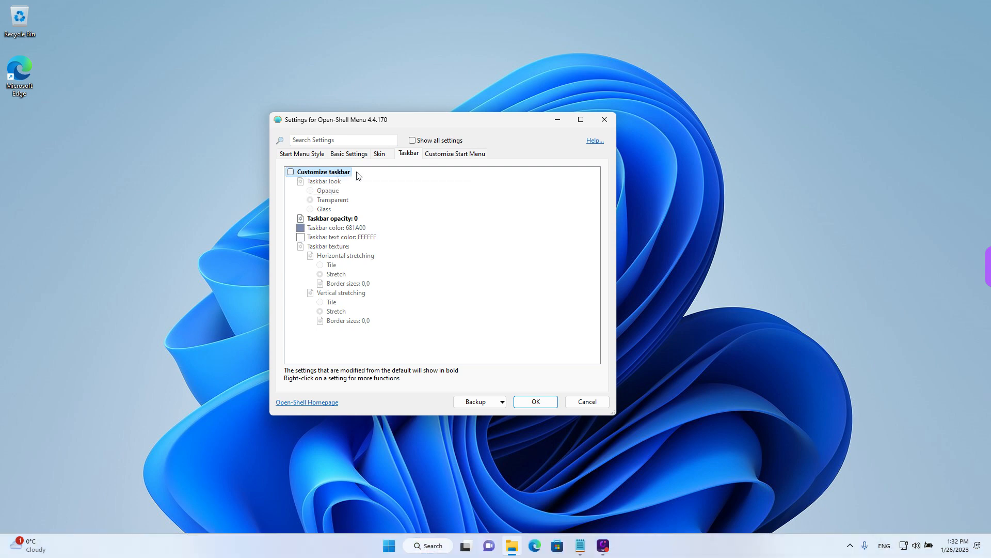
mouse_move(323, 171)
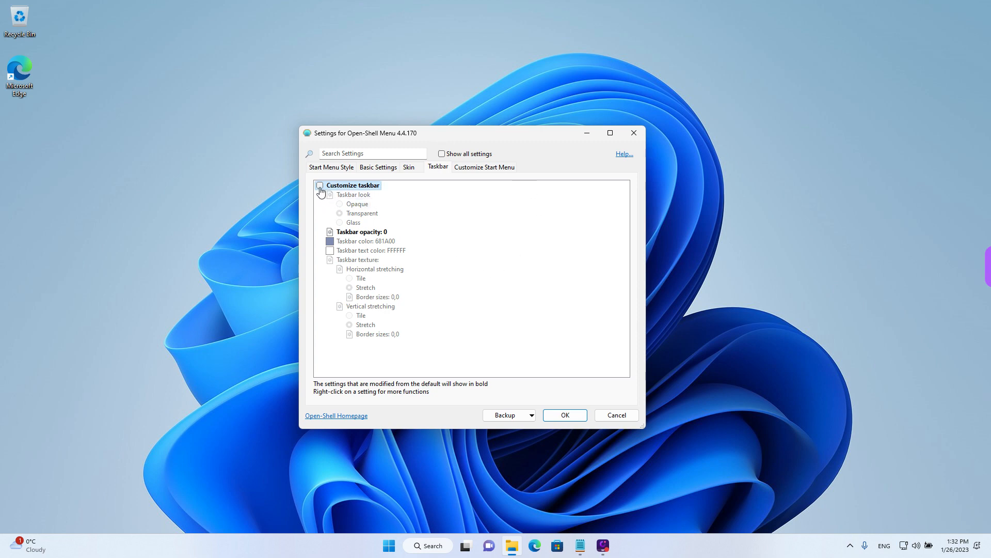
left_click(320, 185)
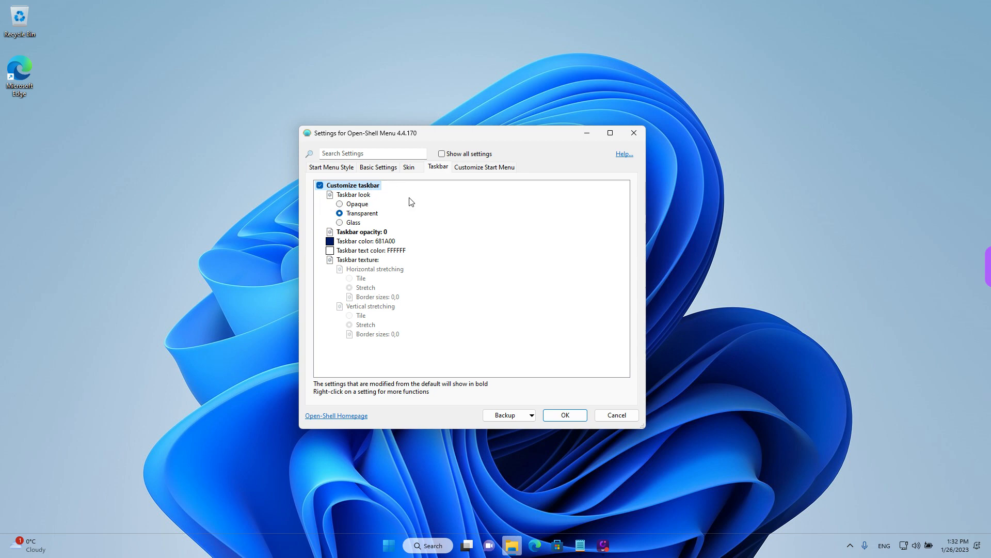
mouse_move(362, 216)
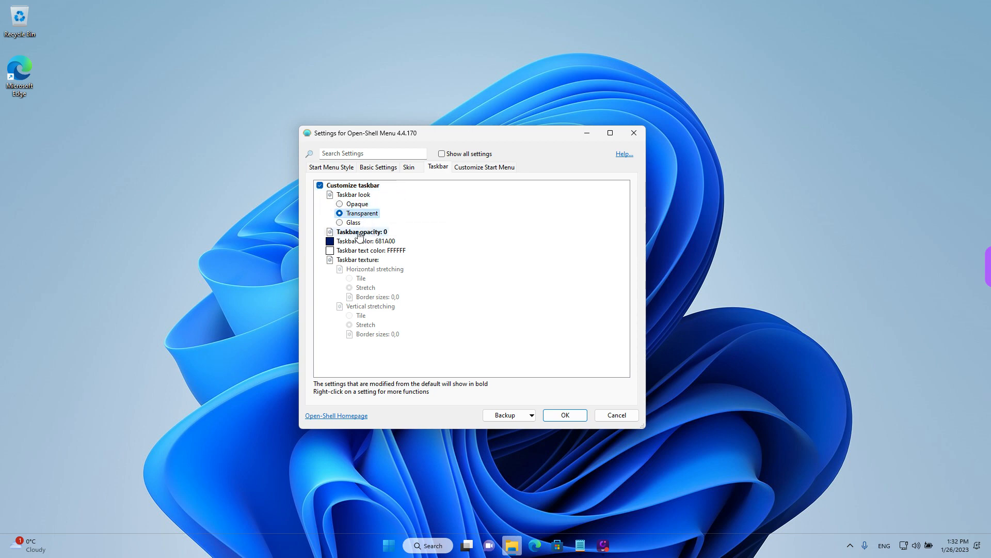
mouse_move(379, 235)
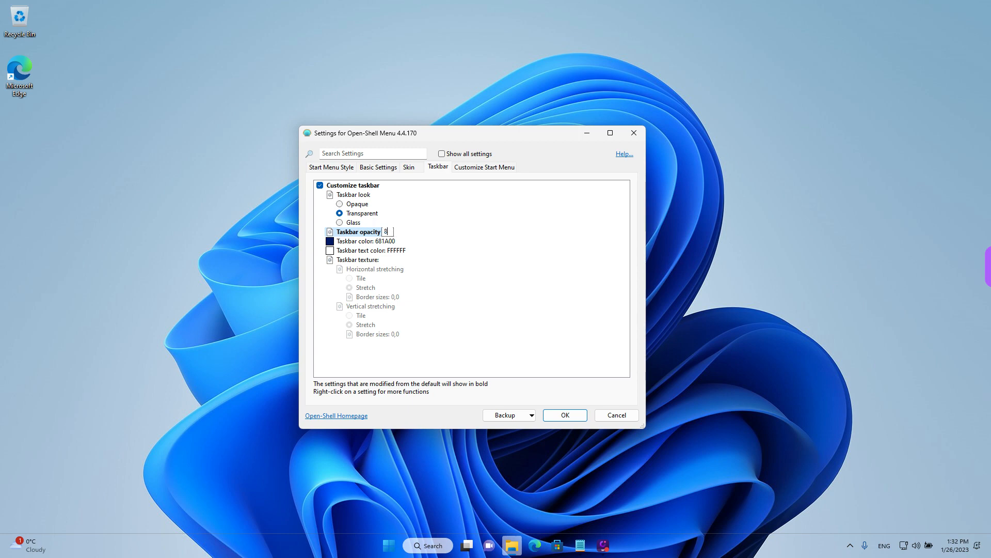
Step: Set taskbar opacity to 88 and begin editing the taskbar colour value 681A00
type("8")
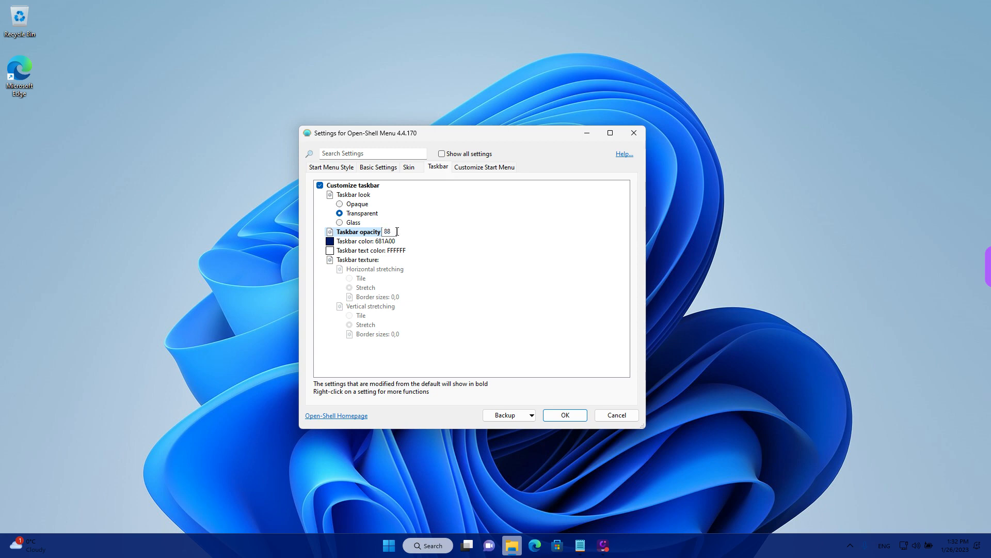
left_click(366, 241)
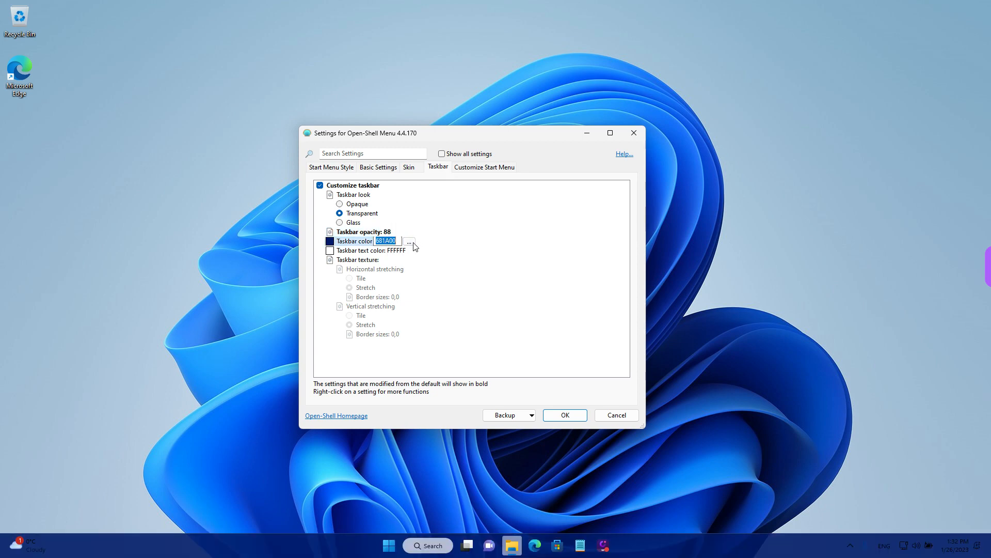
Step: Pick a green (155E0B) taskbar colour in the Color dialog
left_click(409, 242)
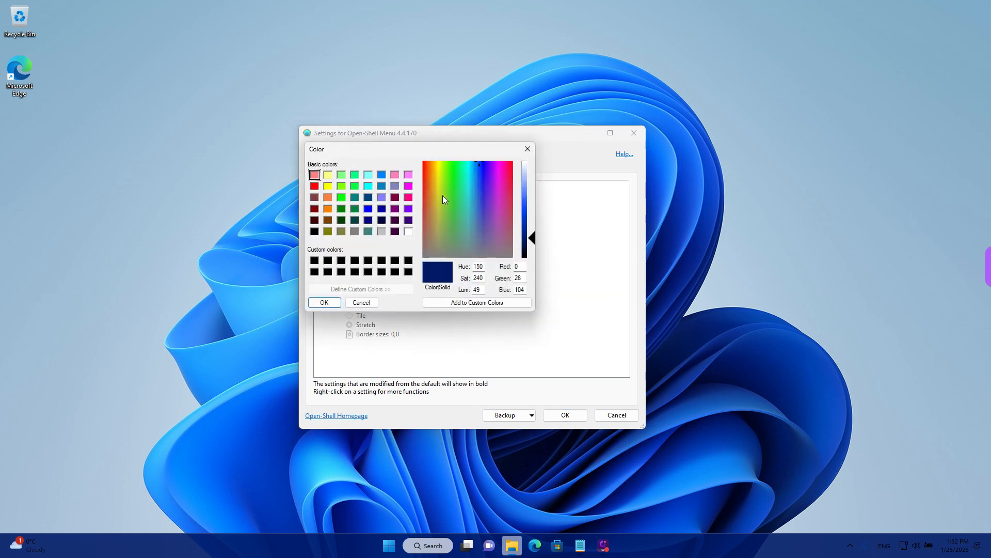
left_click(323, 302)
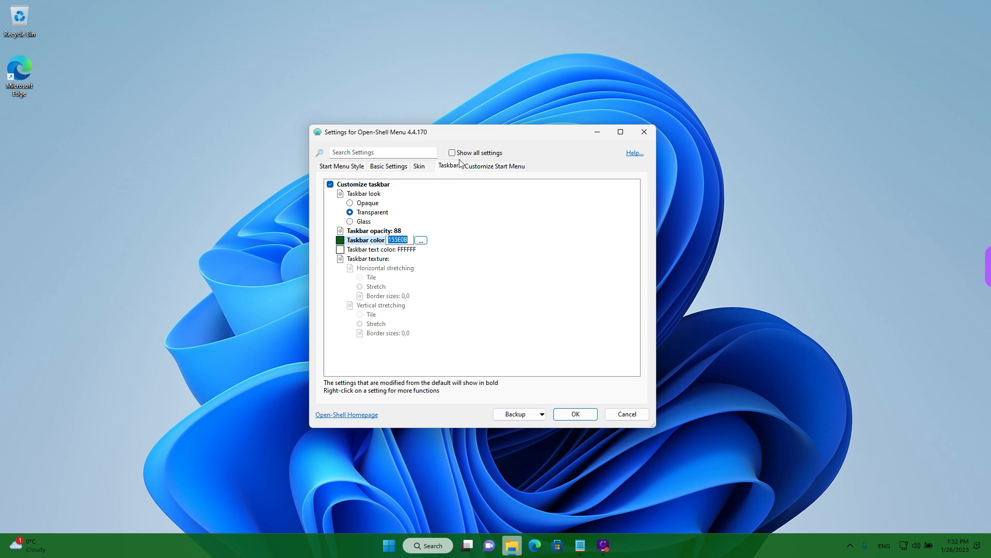
mouse_move(448, 166)
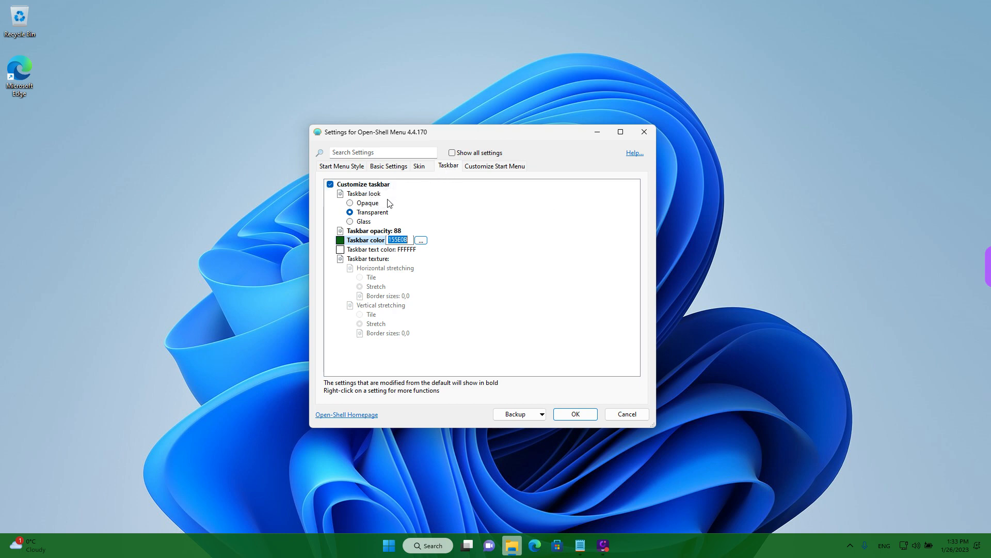
Step: Confirm the green colour, return taskbar opacity to 0 and apply the settings
left_click(367, 211)
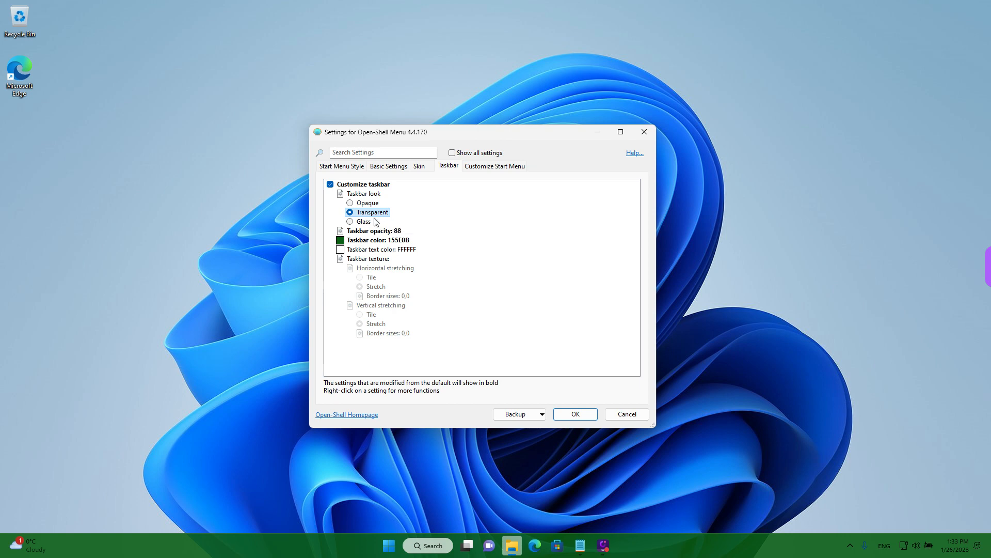
left_click(372, 230)
type("0")
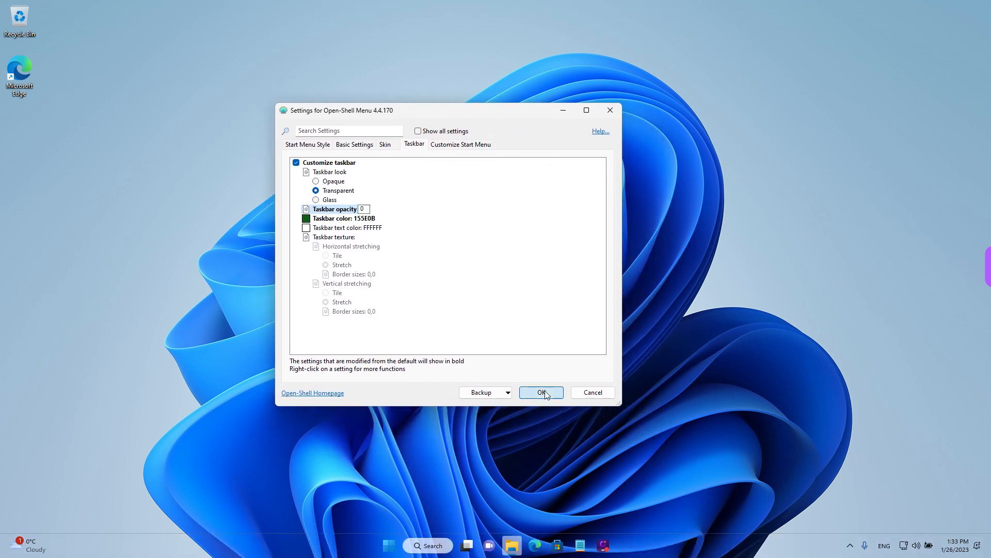
left_click(537, 393)
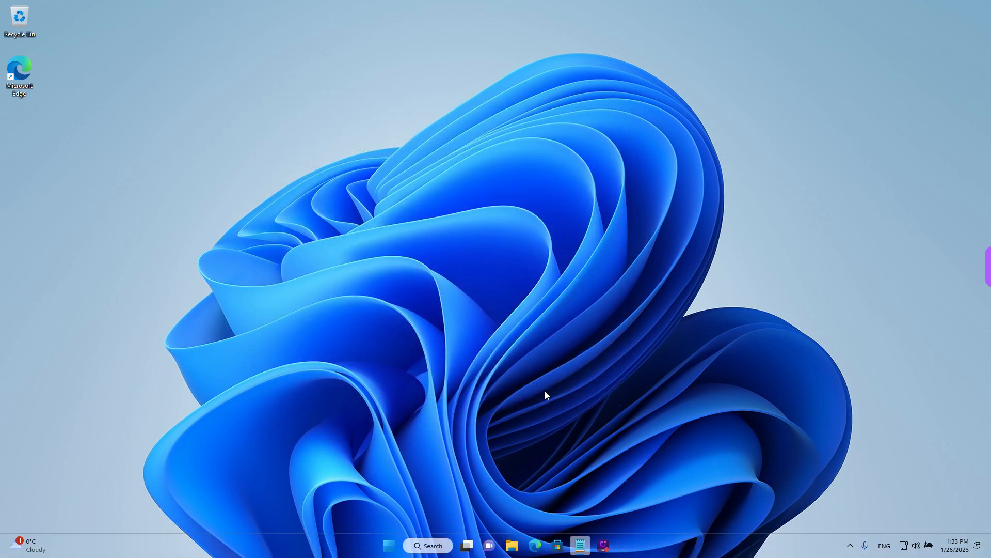